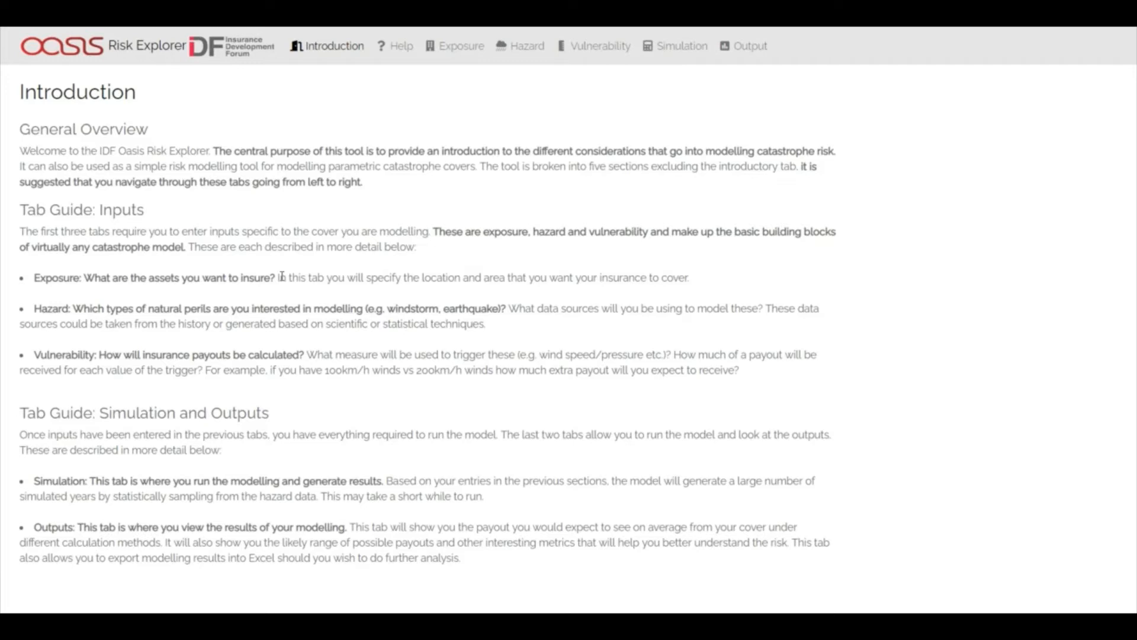
mouse_move(343, 127)
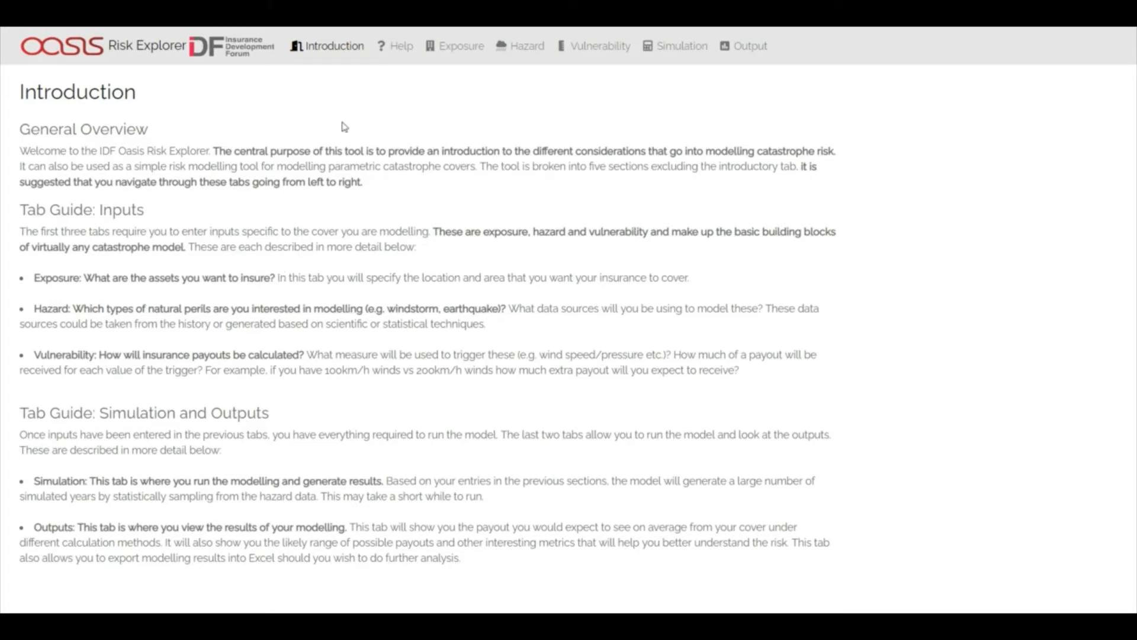
mouse_move(541, 46)
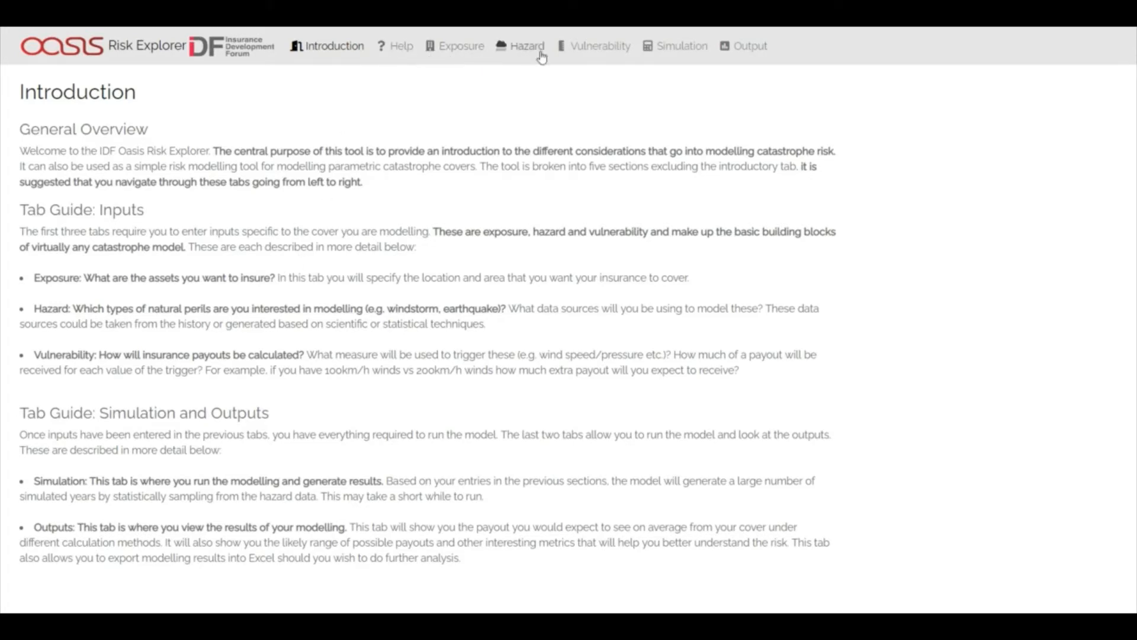
mouse_move(703, 85)
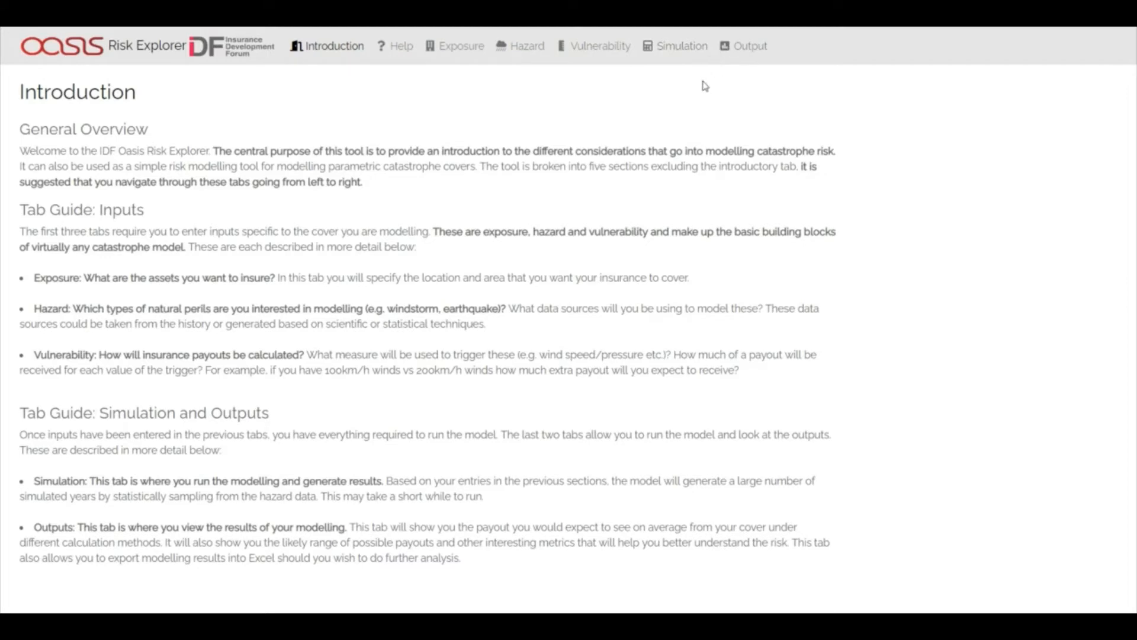
mouse_move(410, 94)
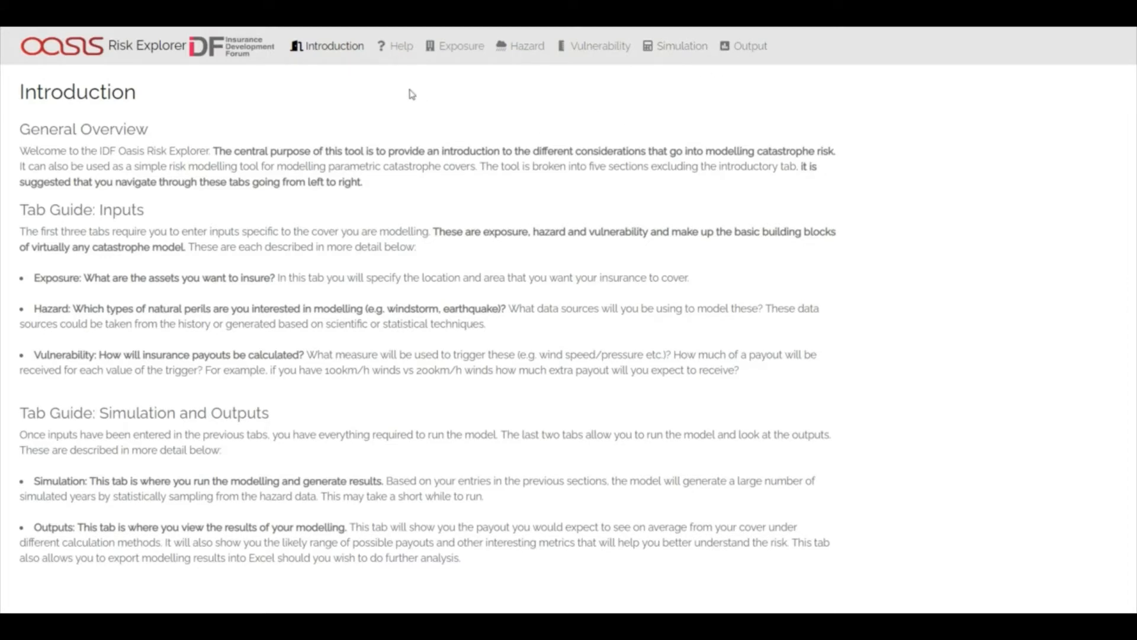
mouse_move(401, 46)
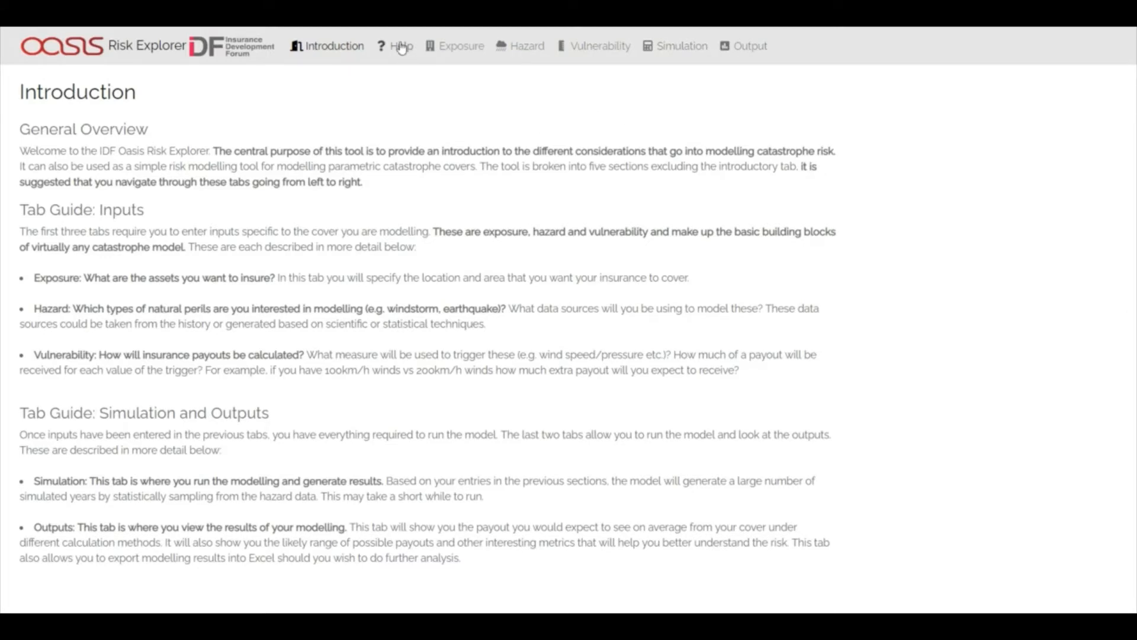
Step: Go to the Help section of Oasis Risk Explorer
click(399, 46)
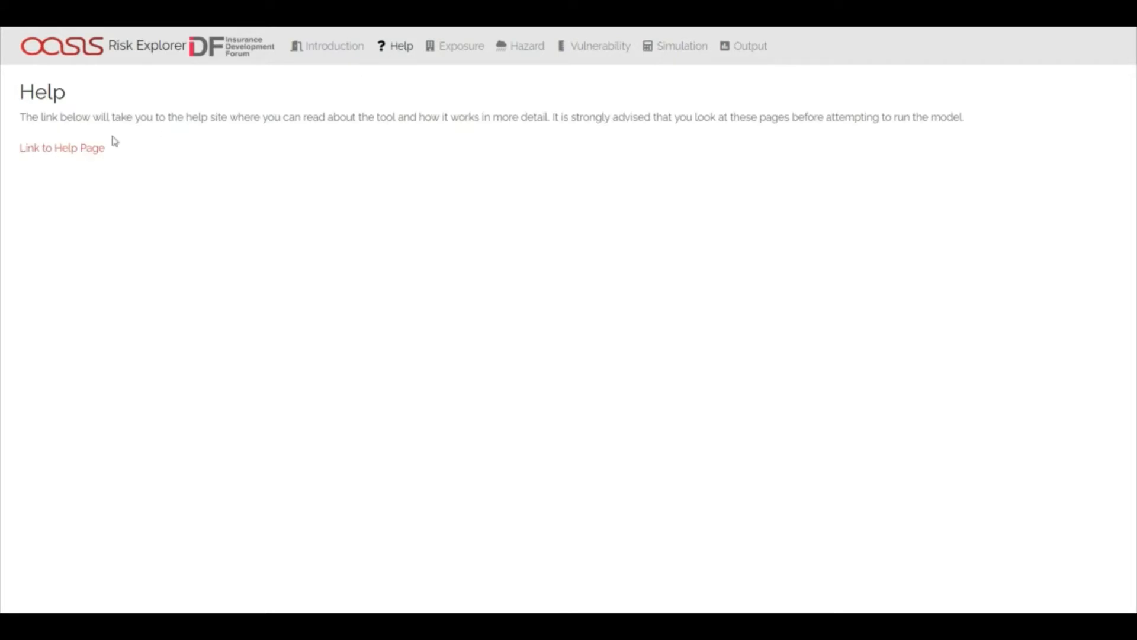
mouse_move(62, 148)
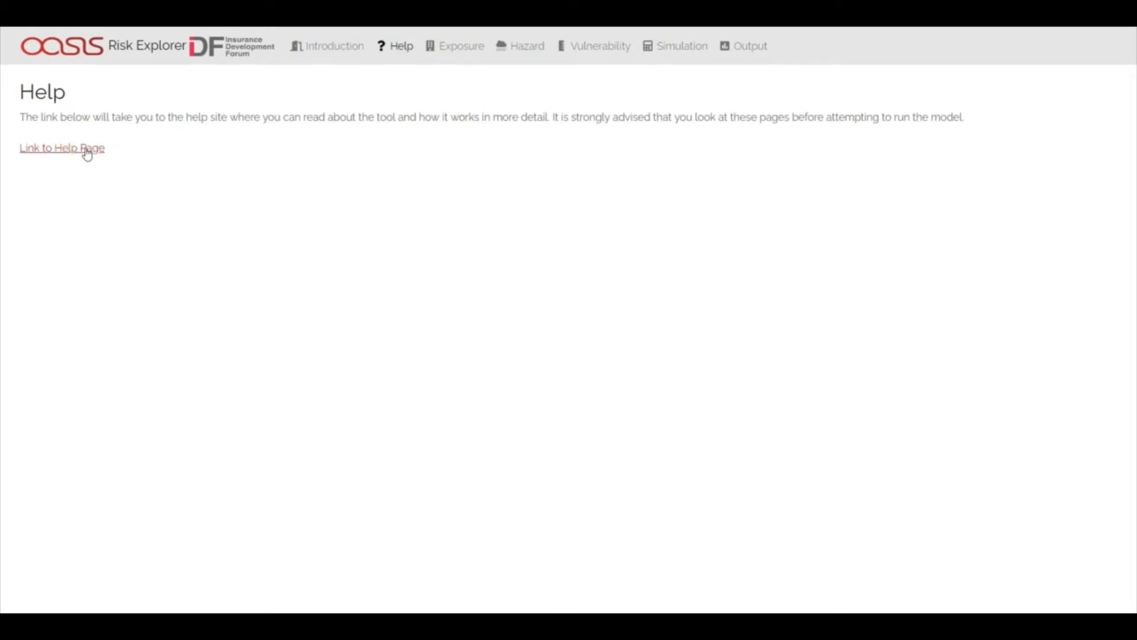
Step: Follow the link to the Risk Explorer User Guide and view its Introductory FAQs
click(61, 147)
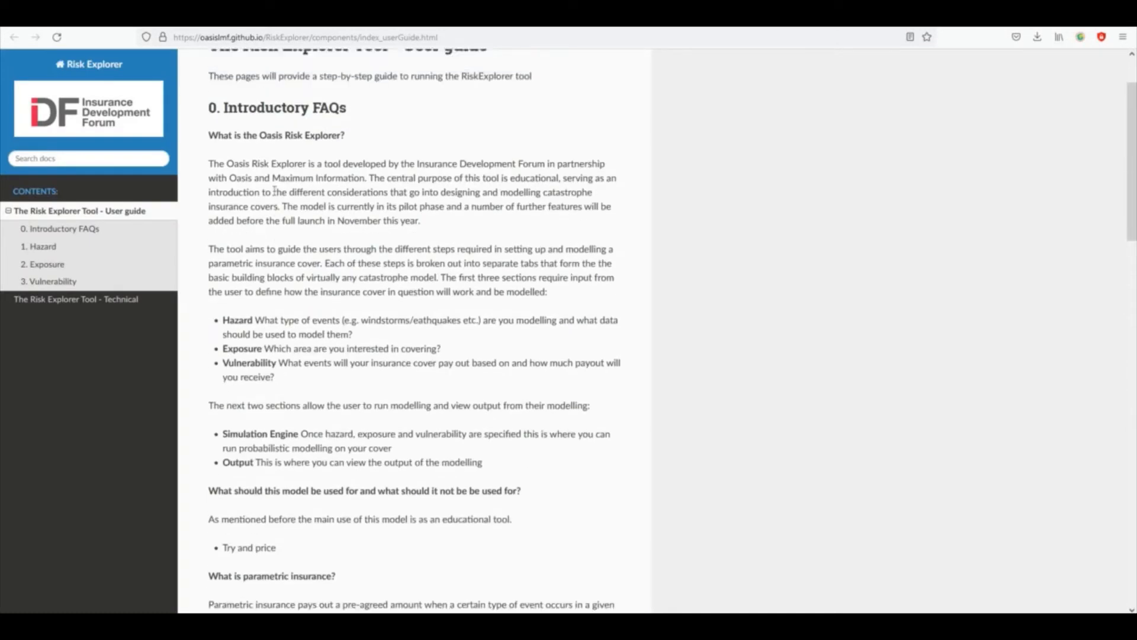
scroll(up, 3)
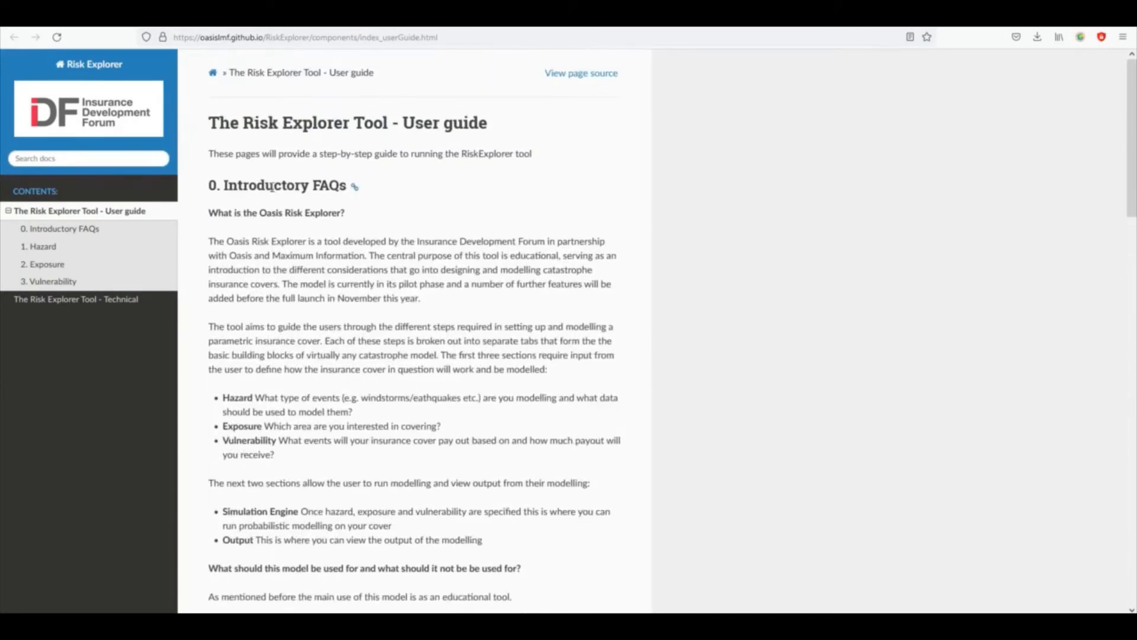
mouse_move(52, 282)
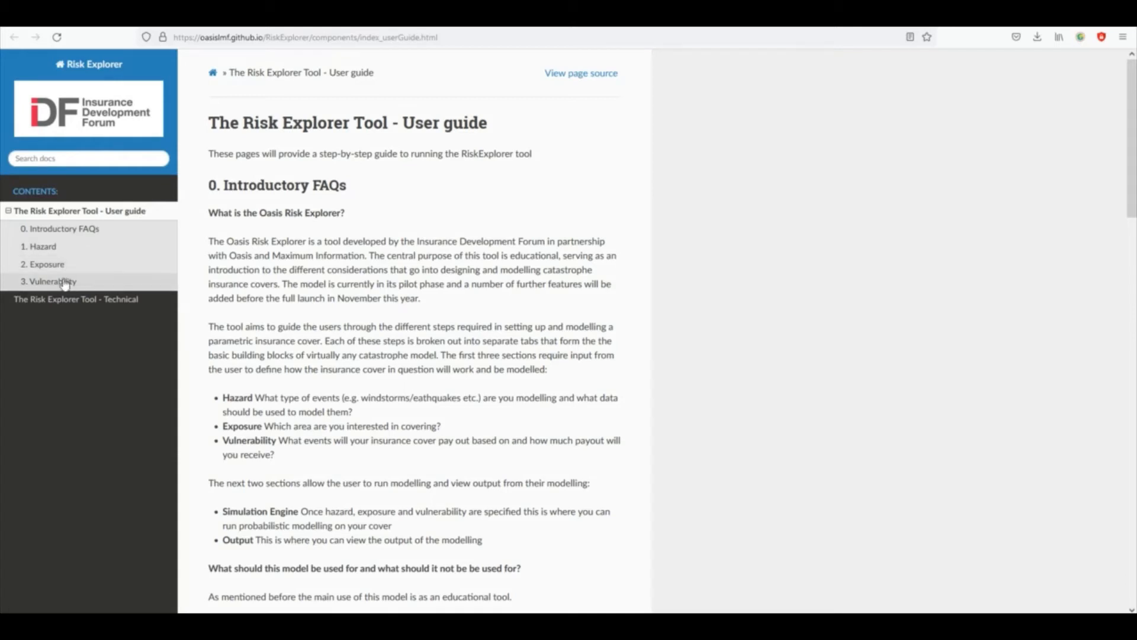
mouse_move(276, 266)
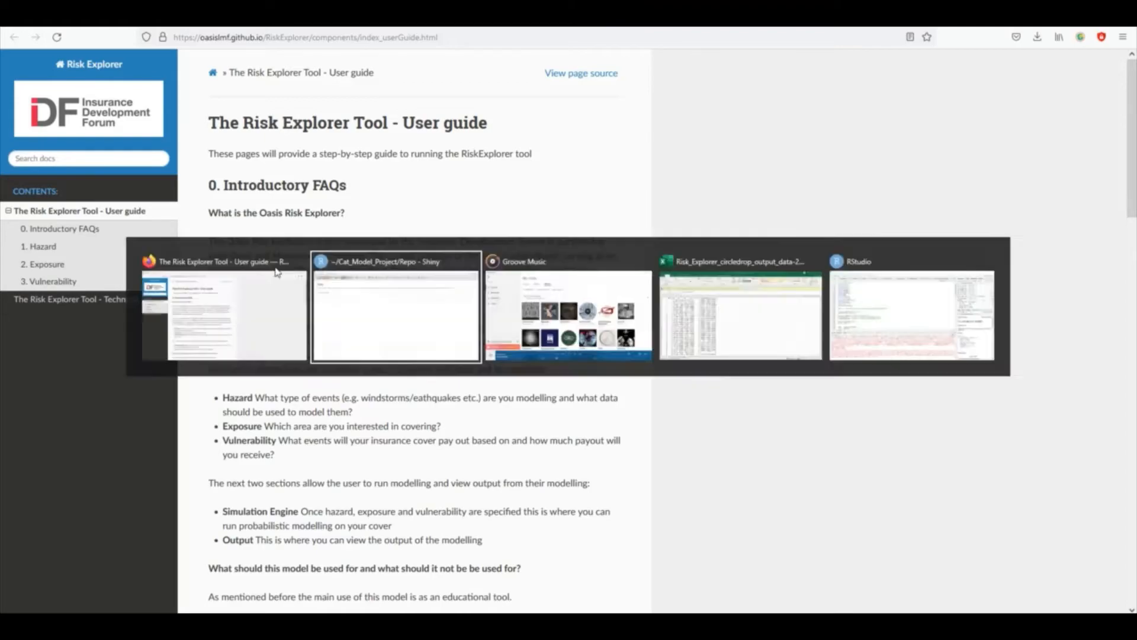
Step: Switch back to the Risk Explorer window on its Help page
click(396, 311)
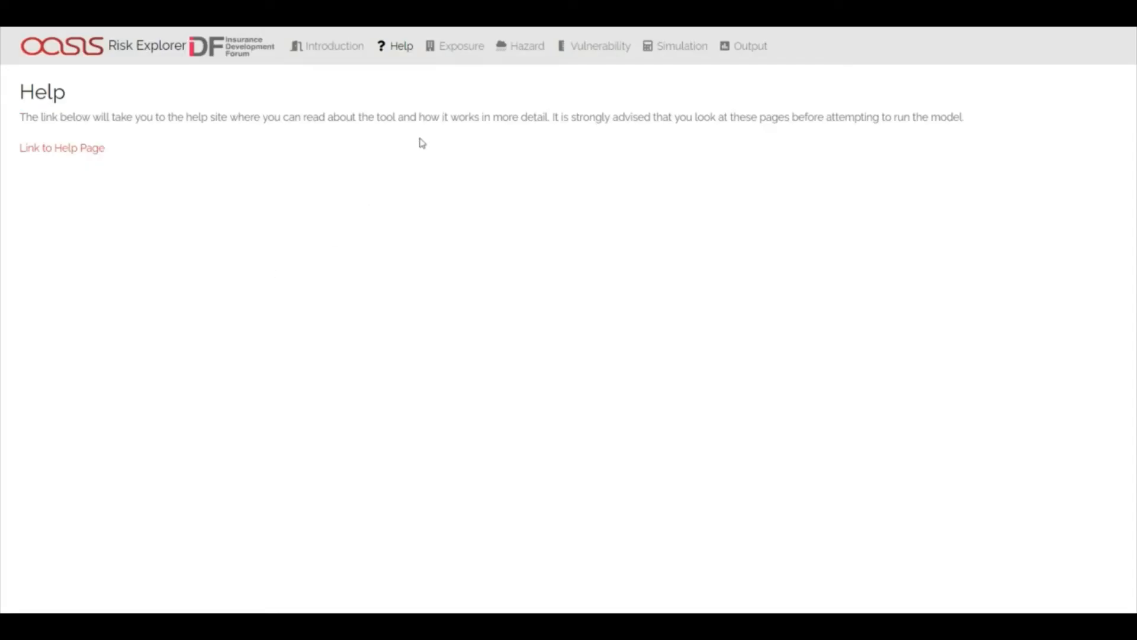
mouse_move(525, 33)
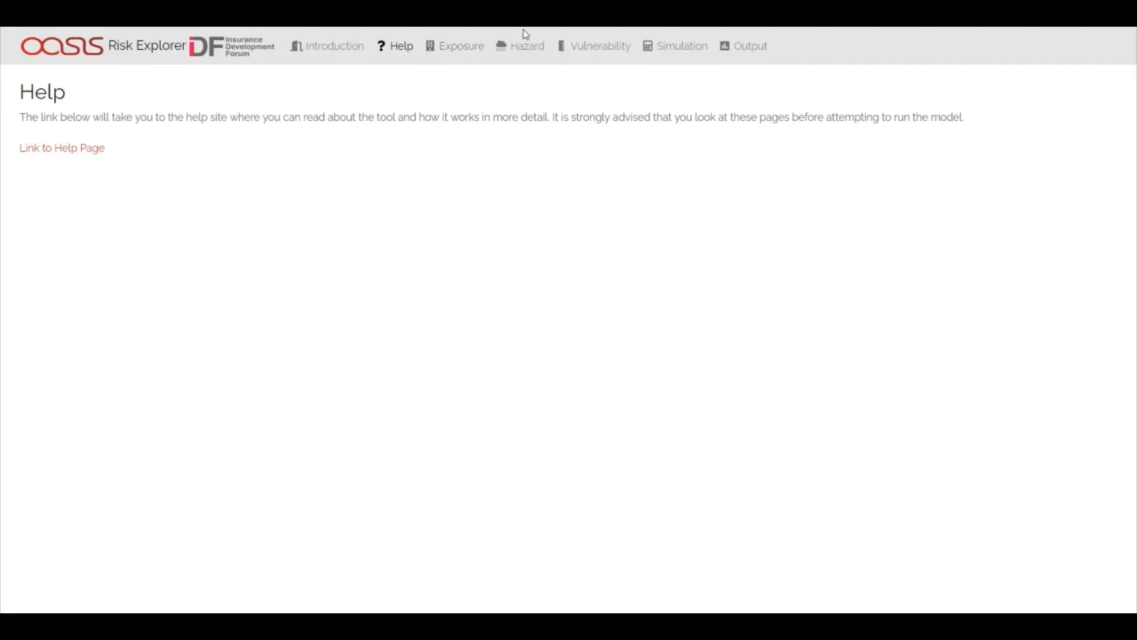
mouse_move(485, 56)
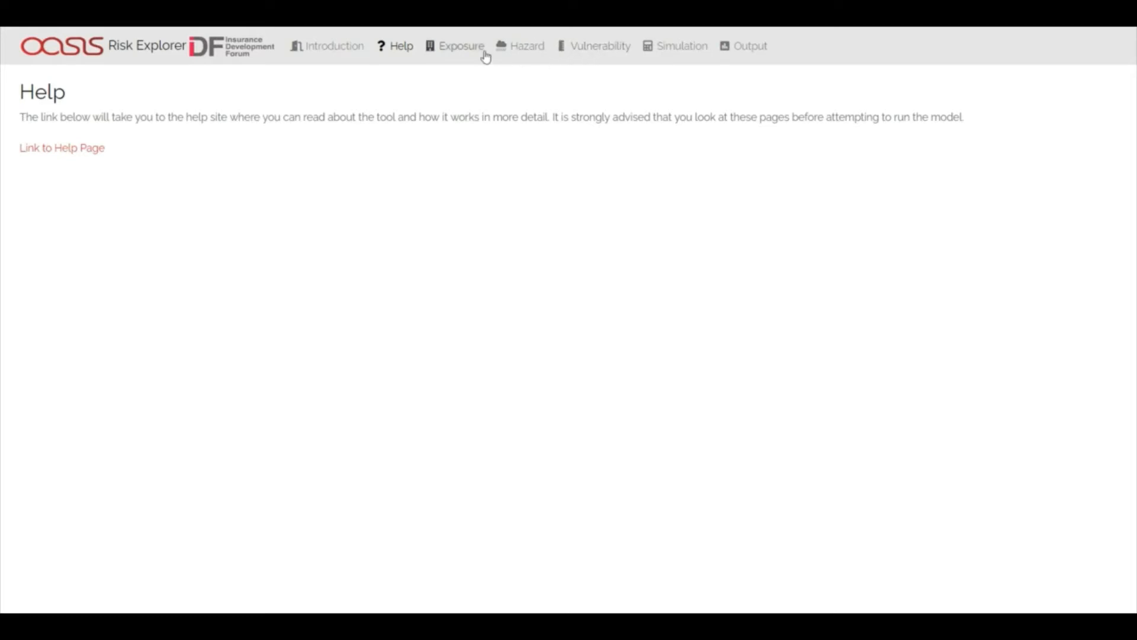
mouse_move(465, 51)
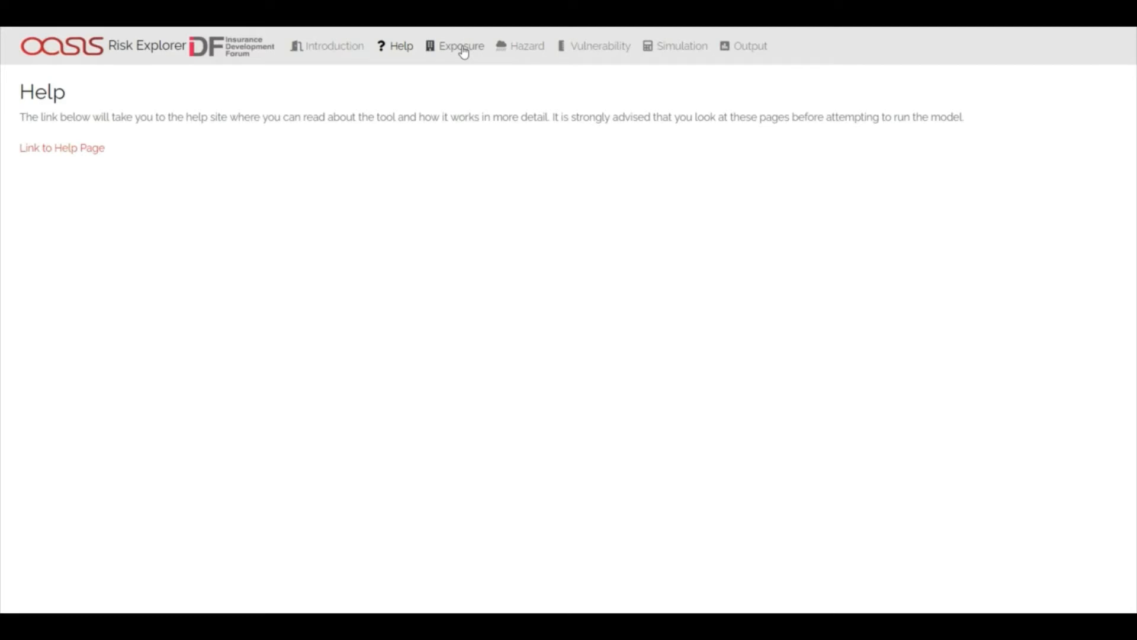
Step: On Exposure, pin a location at lat 17.64, lng 128.97 with a 50 km coverage circle
click(461, 46)
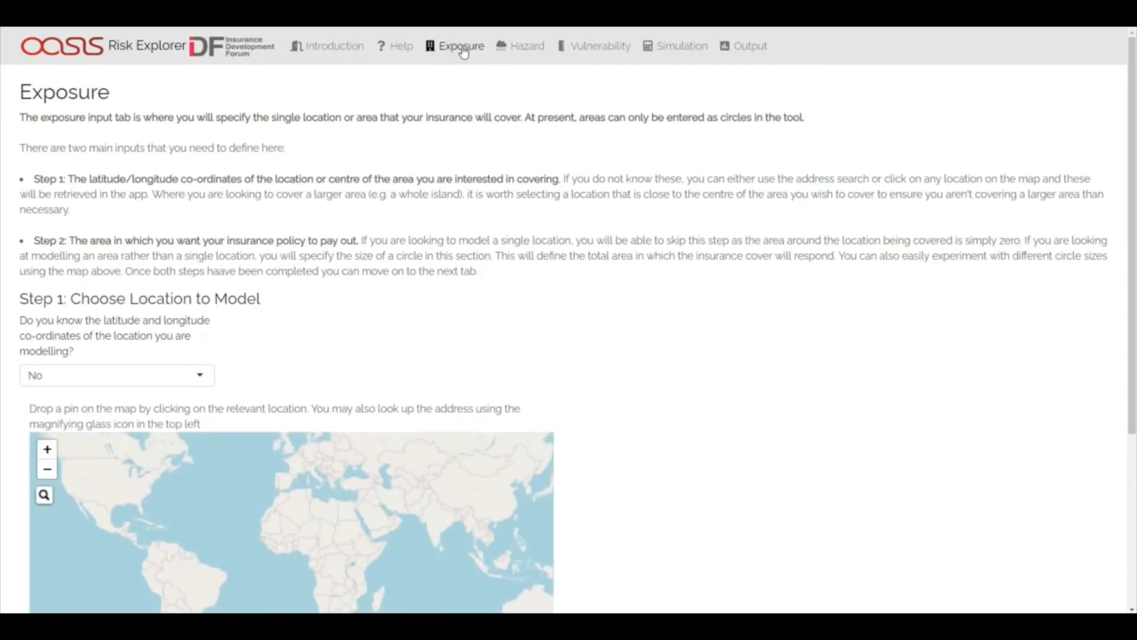
scroll(down, 3)
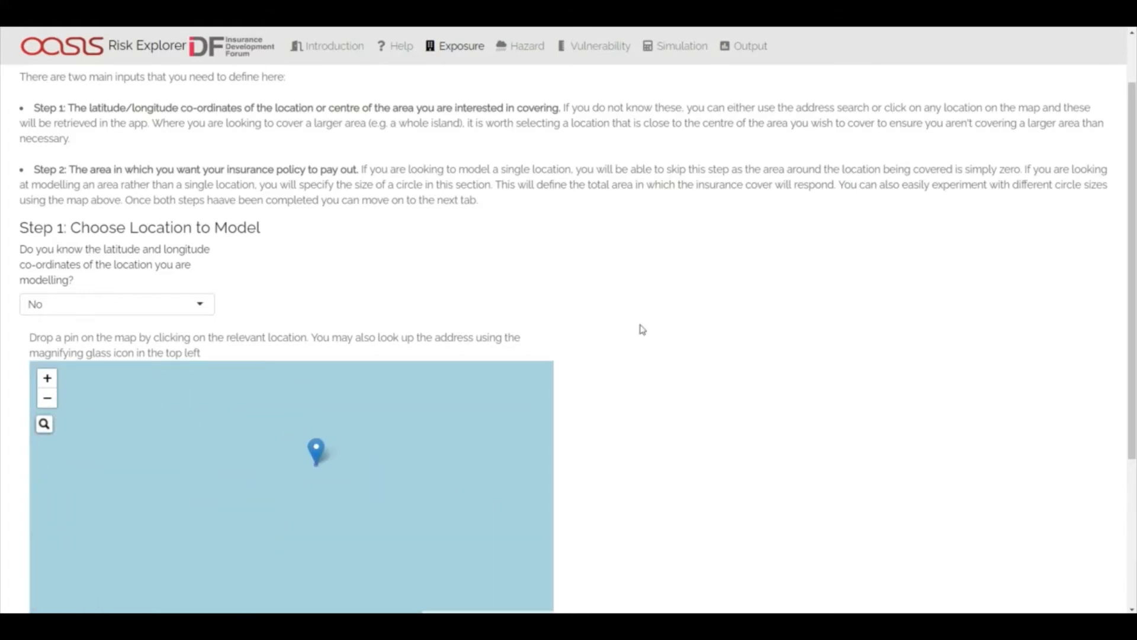
scroll(down, 3)
text(50)
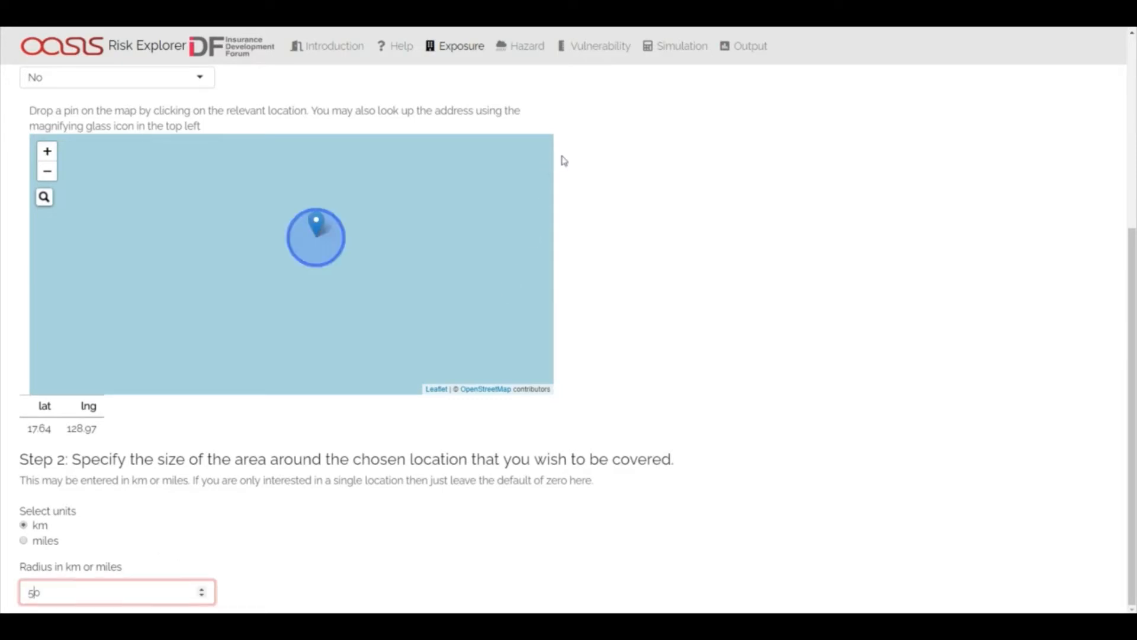
scroll(up, 3)
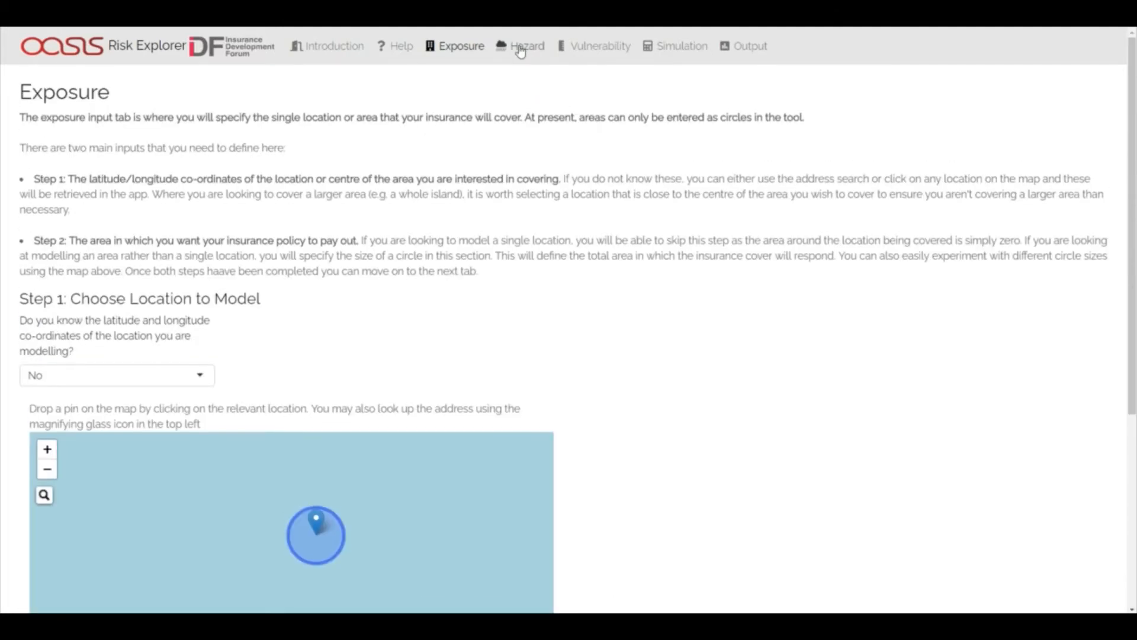
Step: Select Windstorm, IBTrACS Historical Data, North West Pacific, USA agency and load the hazard data
click(526, 47)
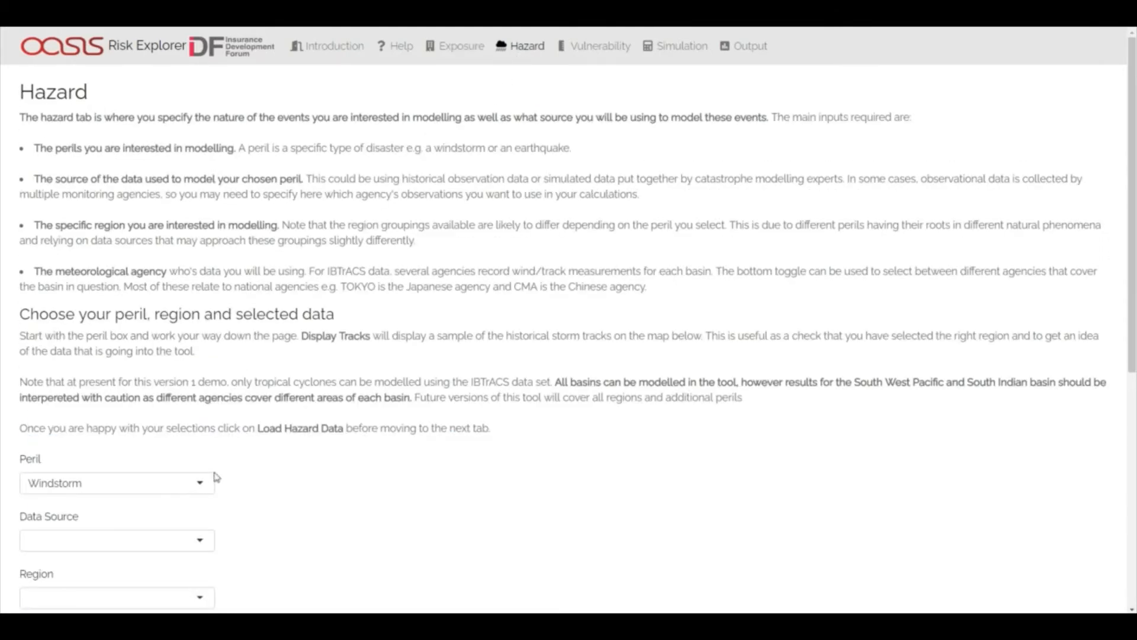
click(116, 482)
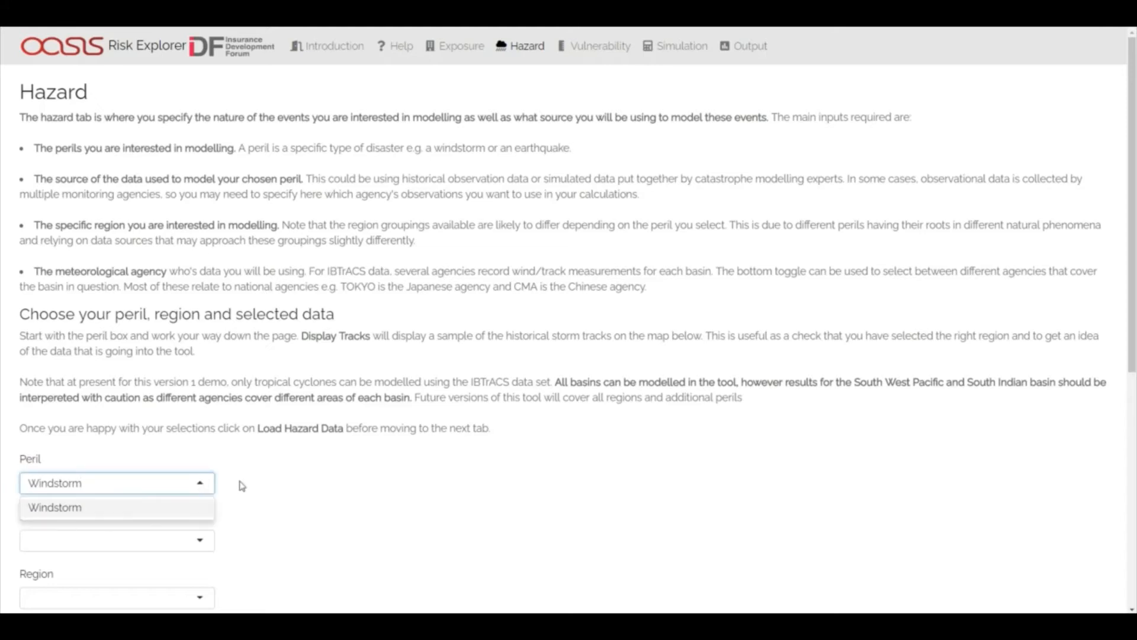
click(55, 507)
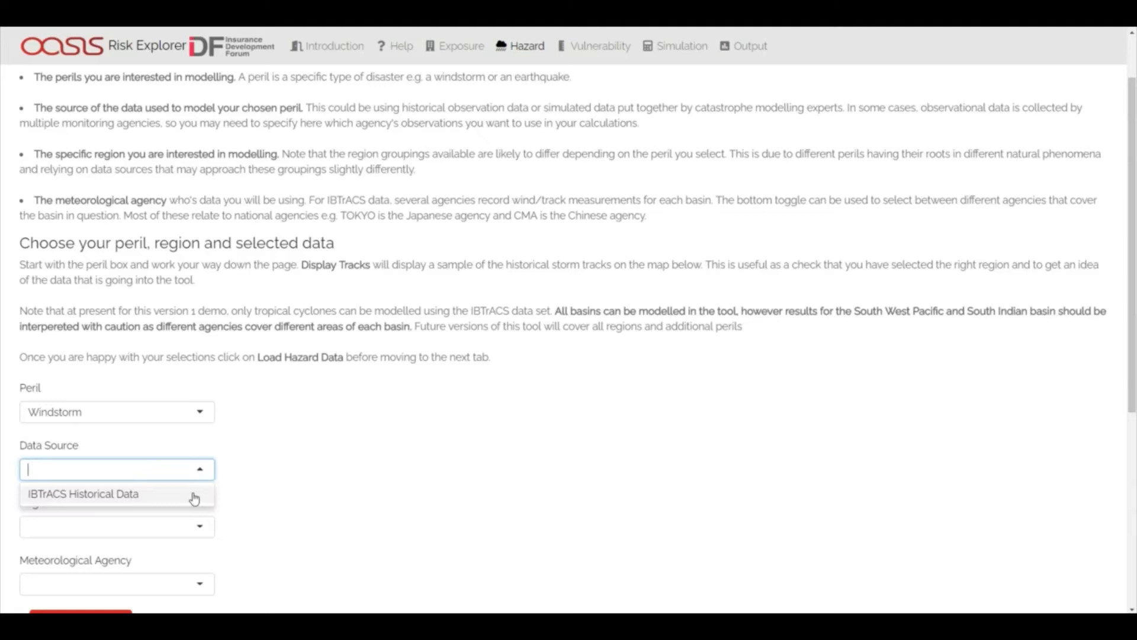
click(83, 492)
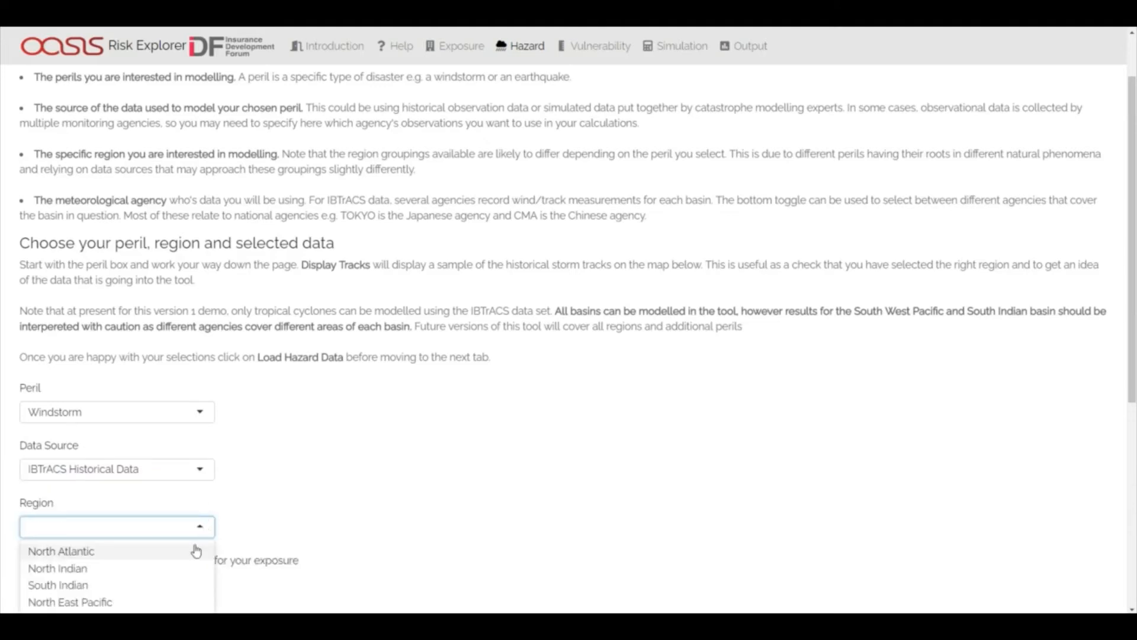
scroll(down, 3)
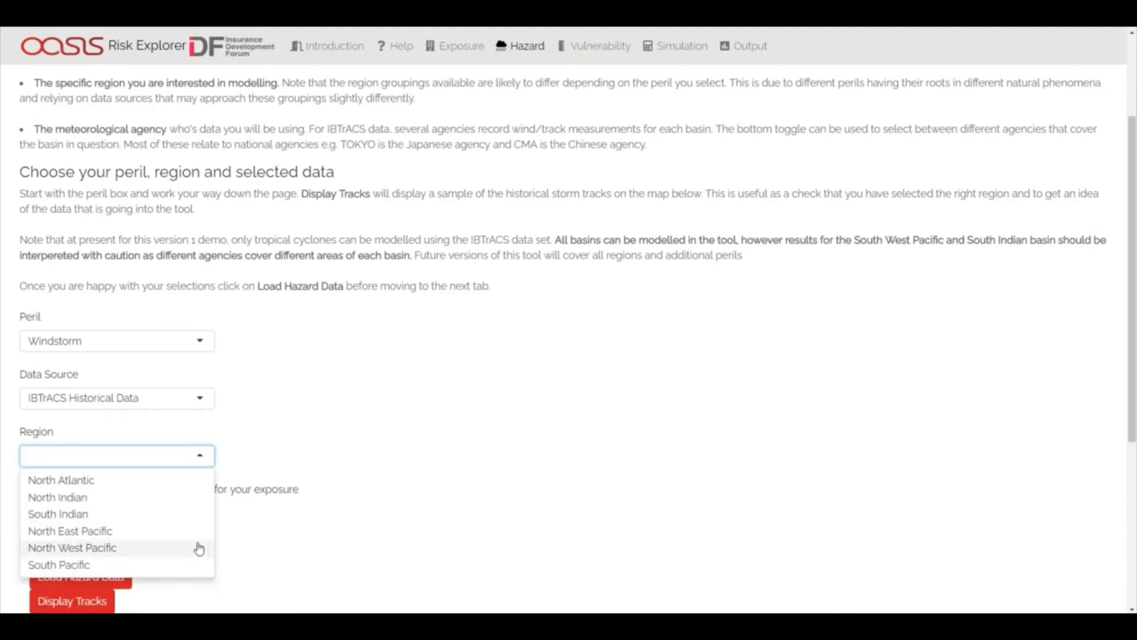
click(72, 548)
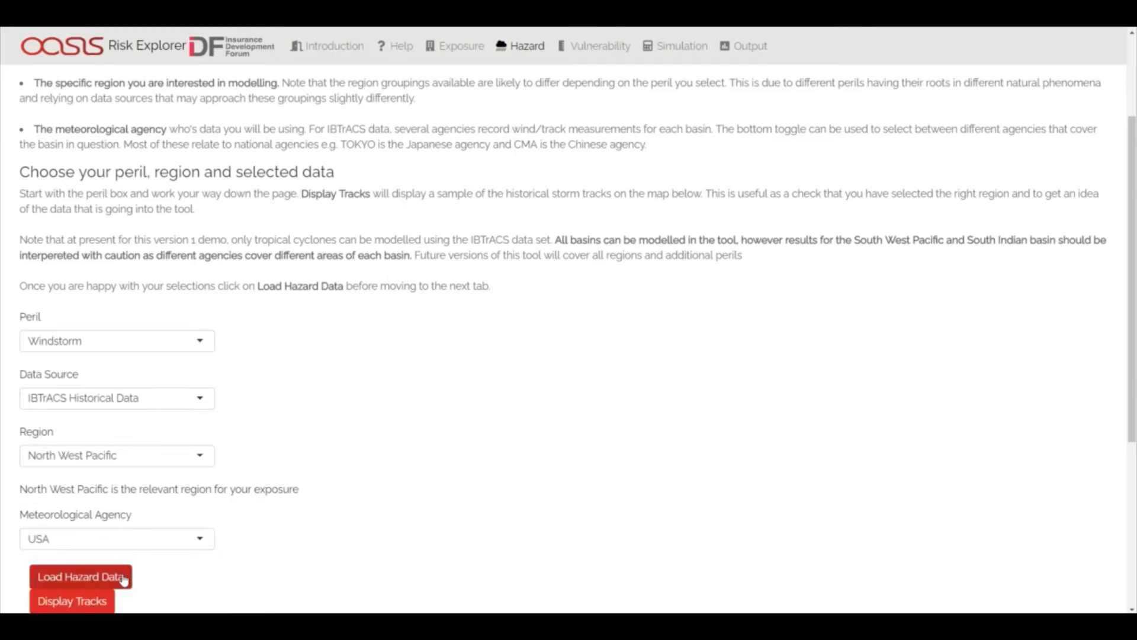
mouse_move(183, 561)
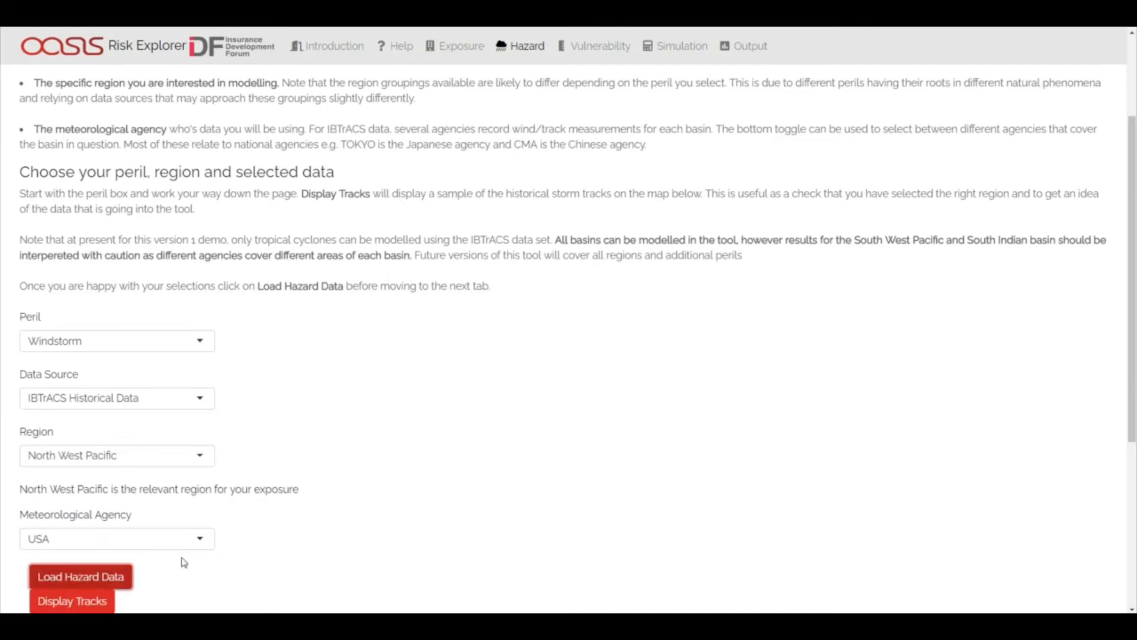
mouse_move(515, 191)
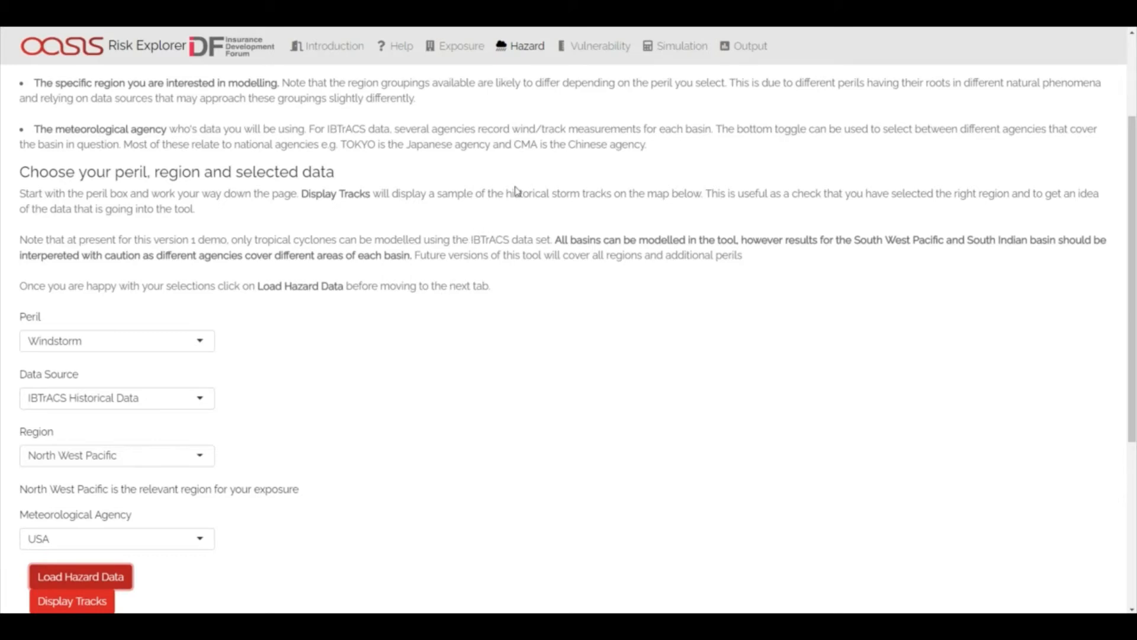
mouse_move(590, 78)
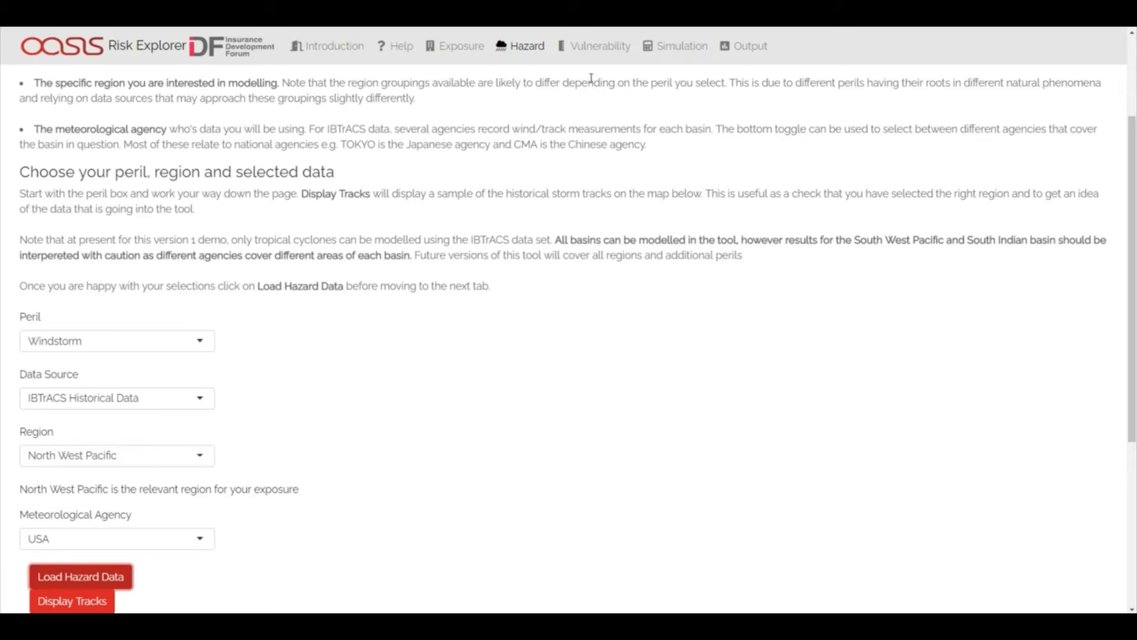
mouse_move(591, 69)
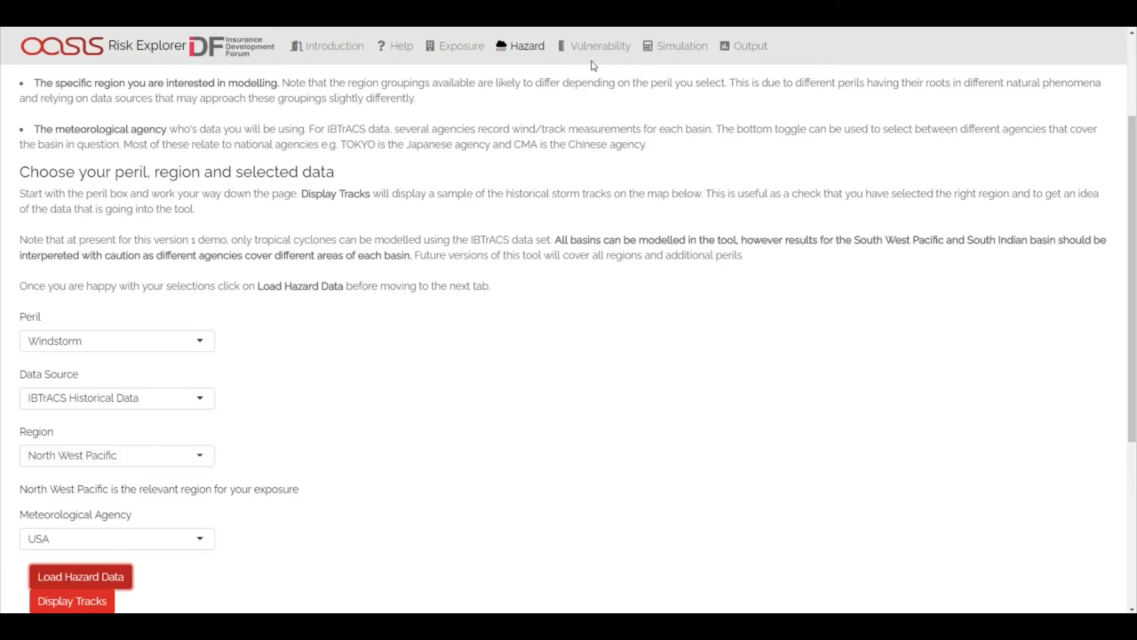
scroll(up, 3)
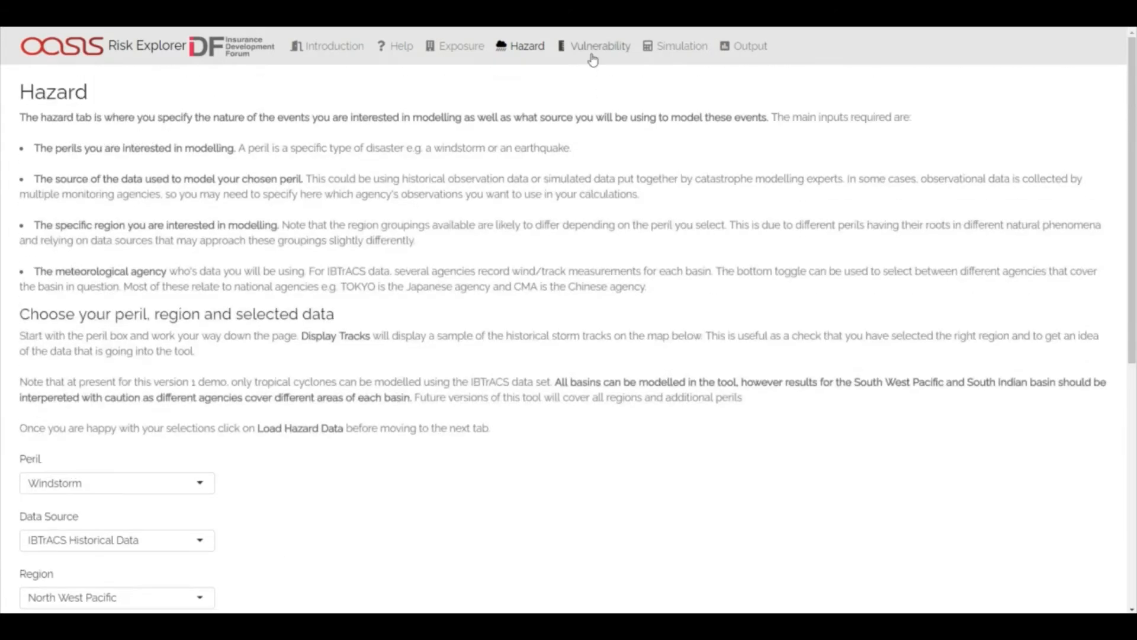
Step: Set the maximum insured amount to 1,000,000 USD with wind speed triggers in km/h
click(599, 46)
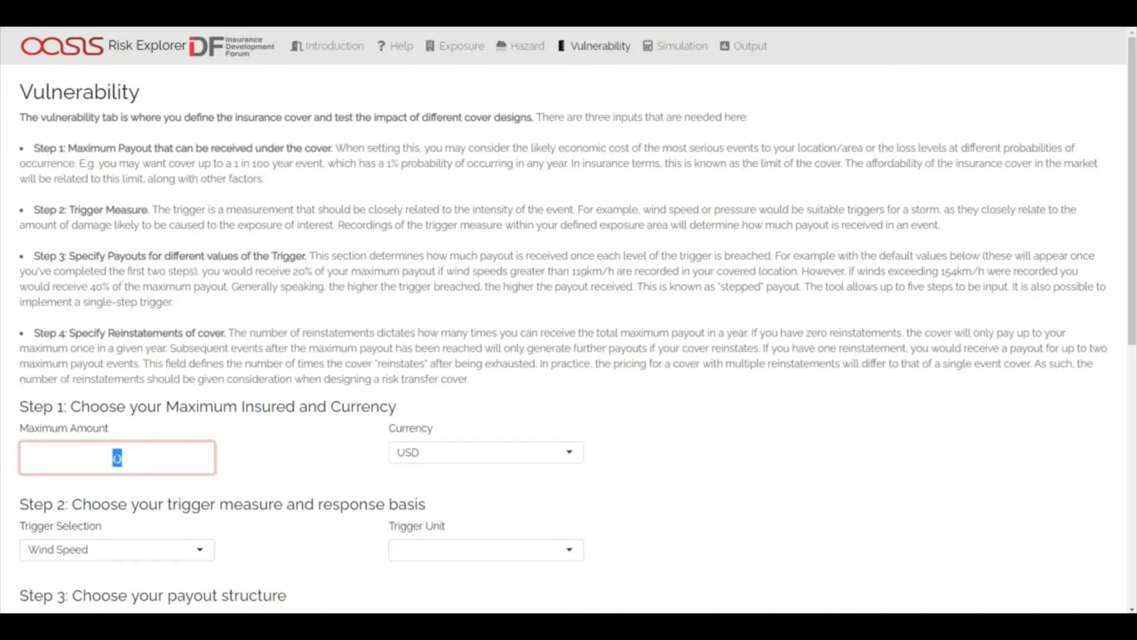
text(10)
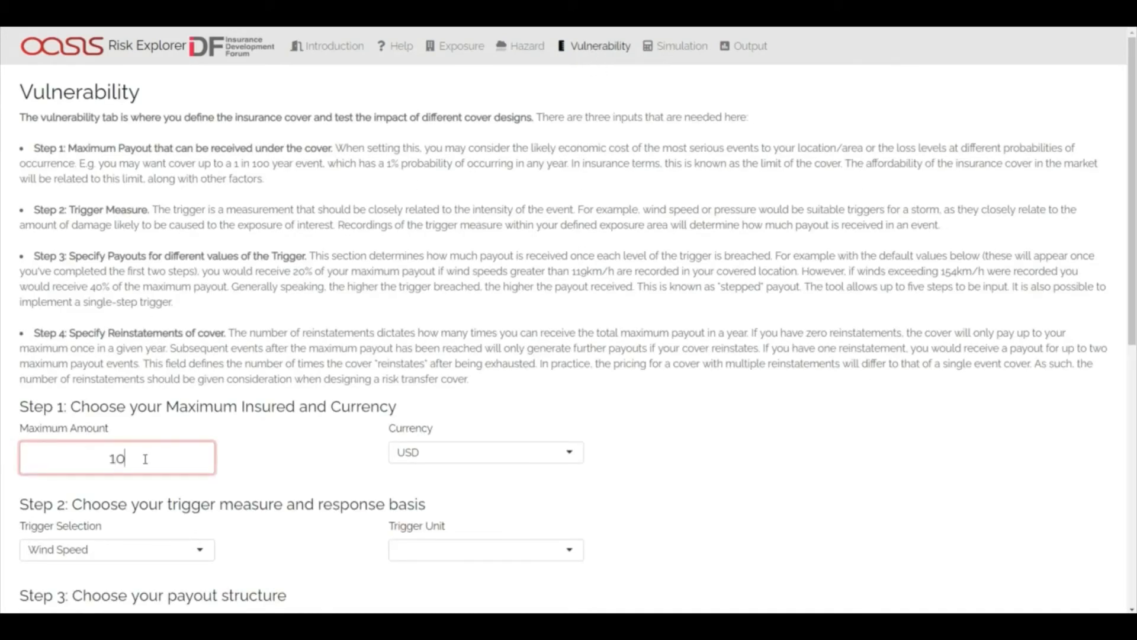
text(000,000)
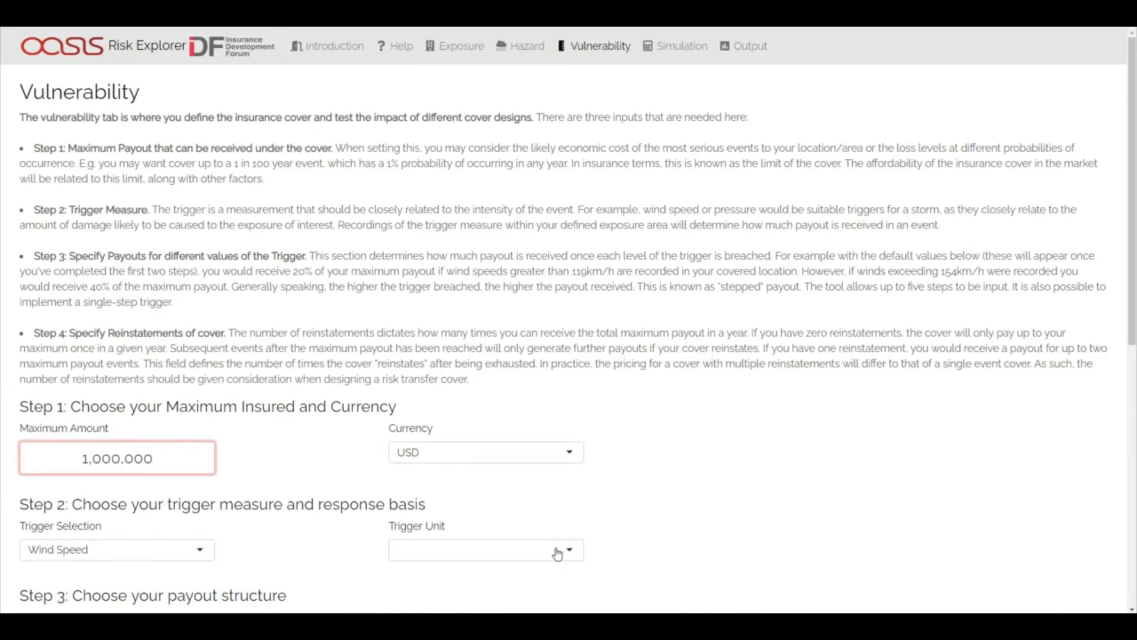
click(485, 548)
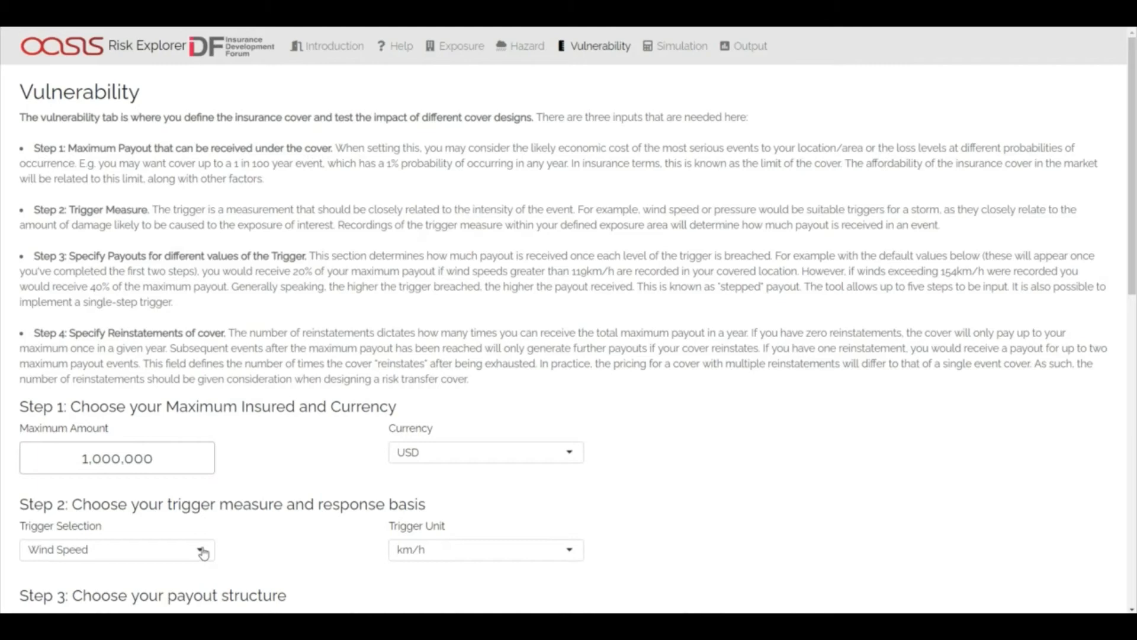
mouse_move(277, 534)
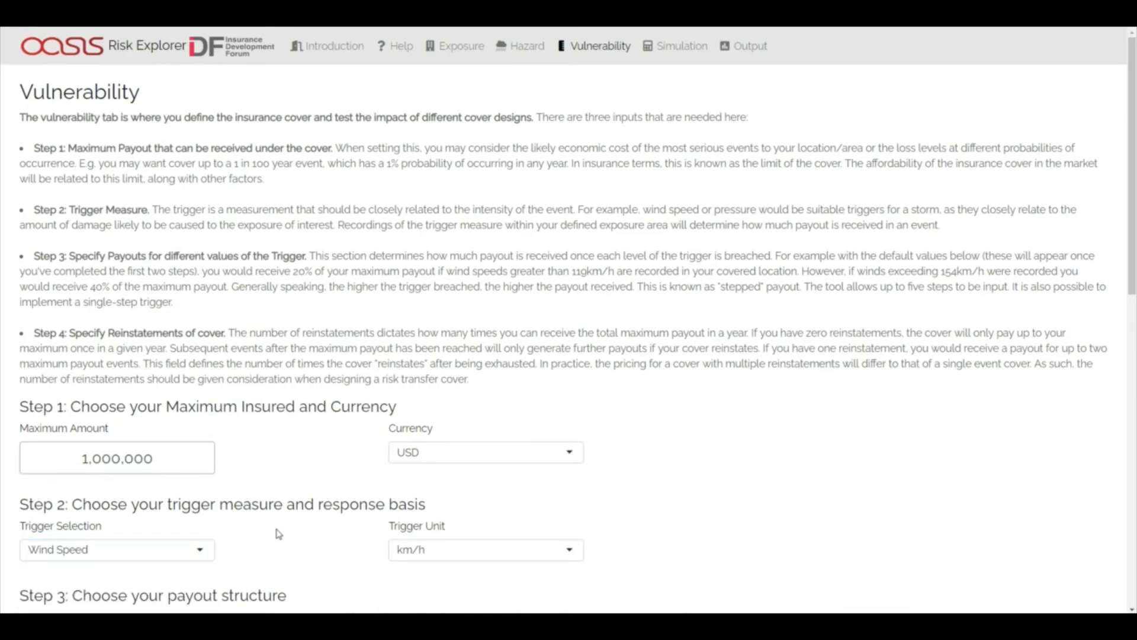
Step: Set the first payout step to trigger at 130 km/h paying 10% (100,000 USD) and check the graph
scroll(down, 3)
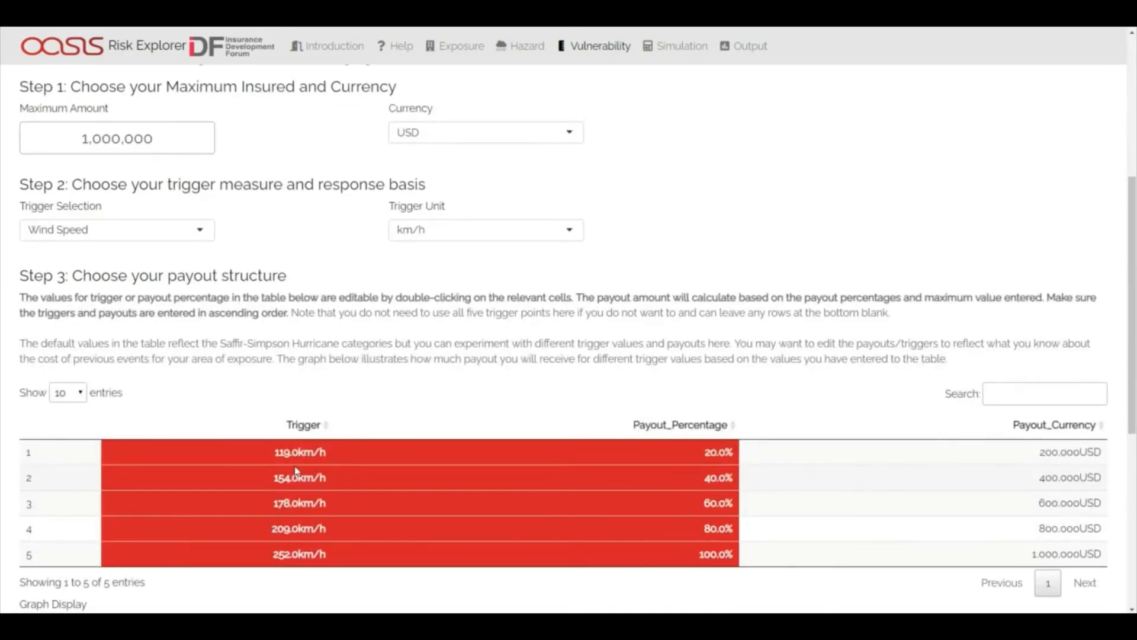
double_click(300, 451)
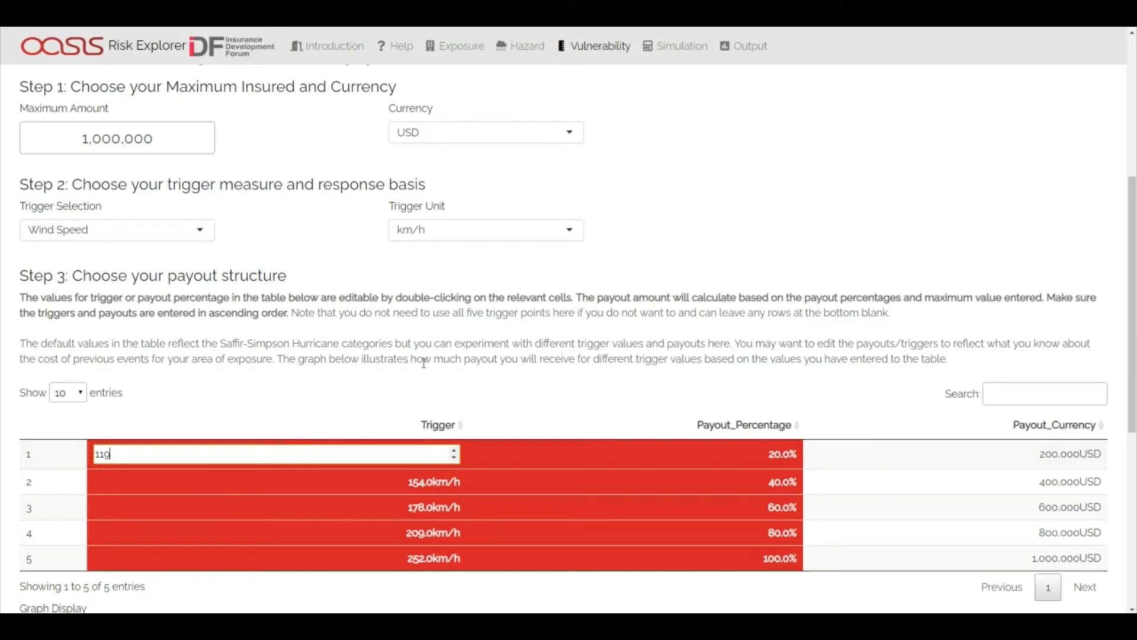
text(130.0km/h)
click(631, 453)
text(10)
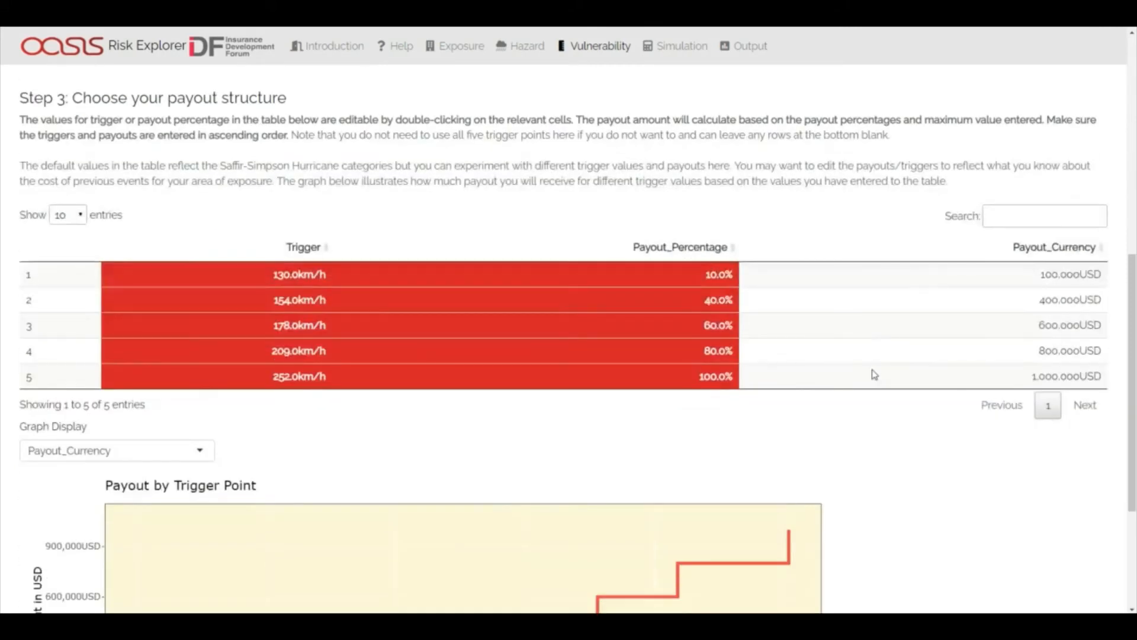
scroll(down, 3)
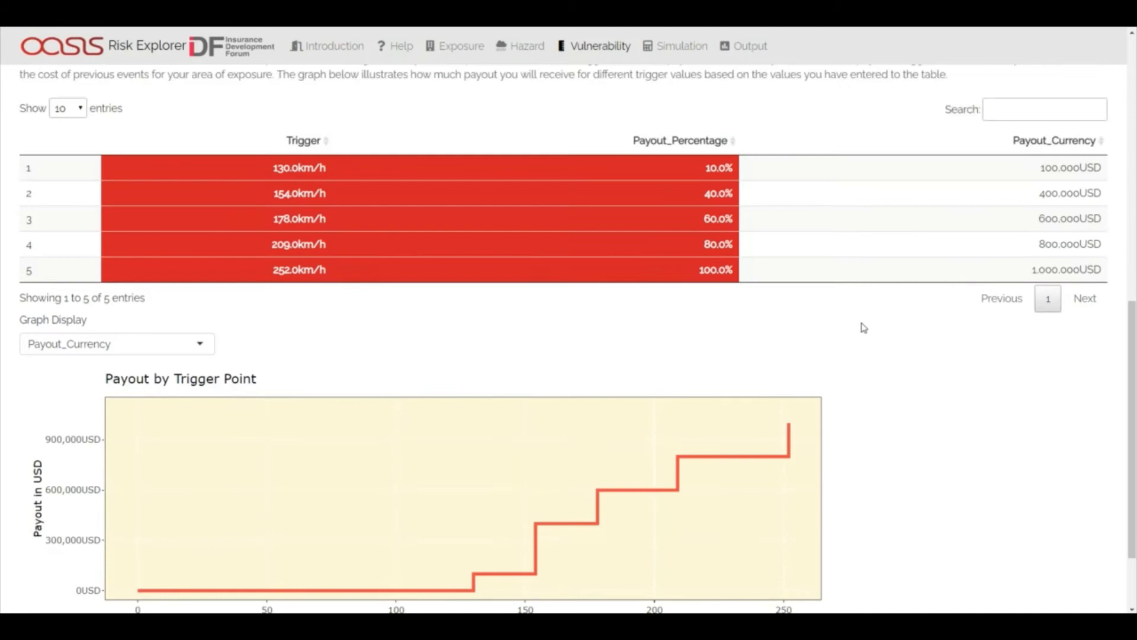
scroll(up, 3)
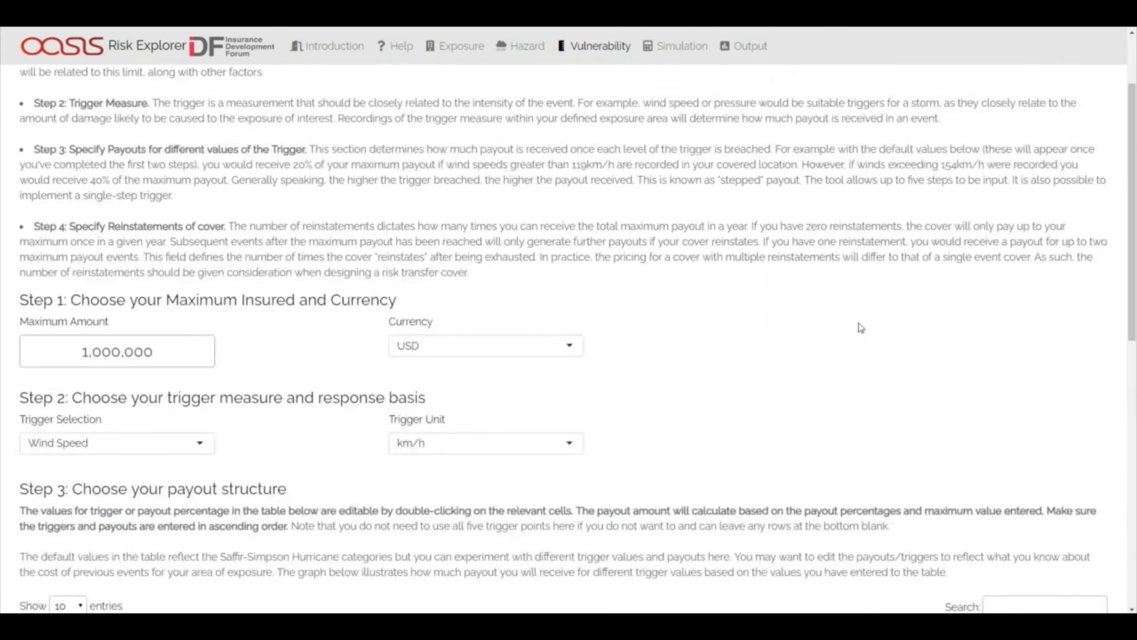
Step: Run 500 simulations and view the Simulation Outputs page with expected loss results
click(681, 46)
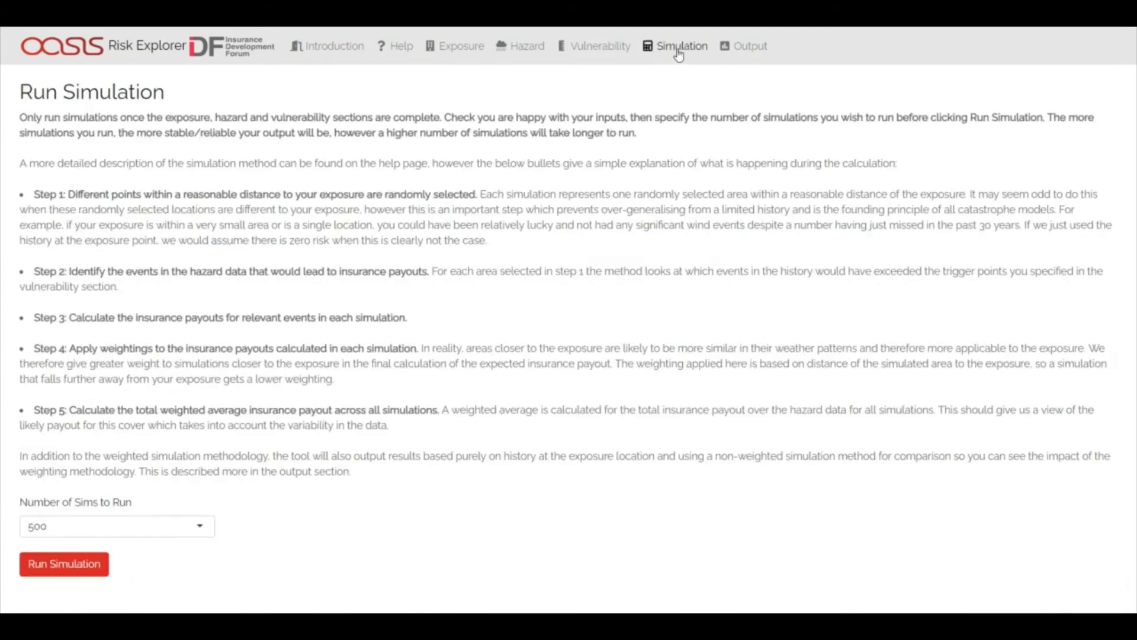
mouse_move(102, 519)
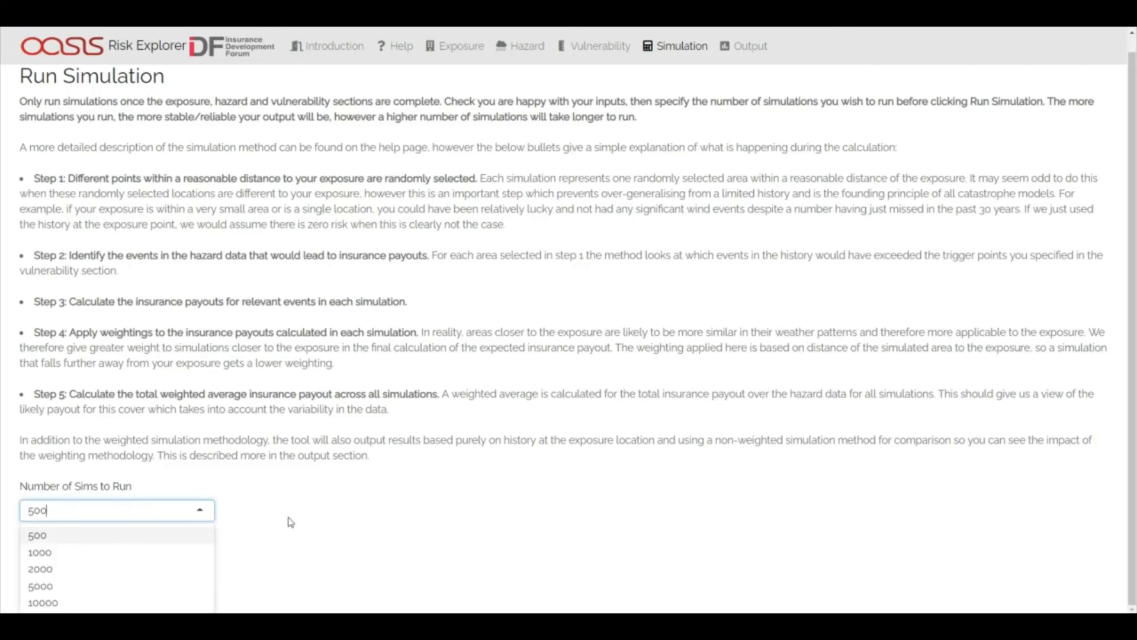
click(36, 534)
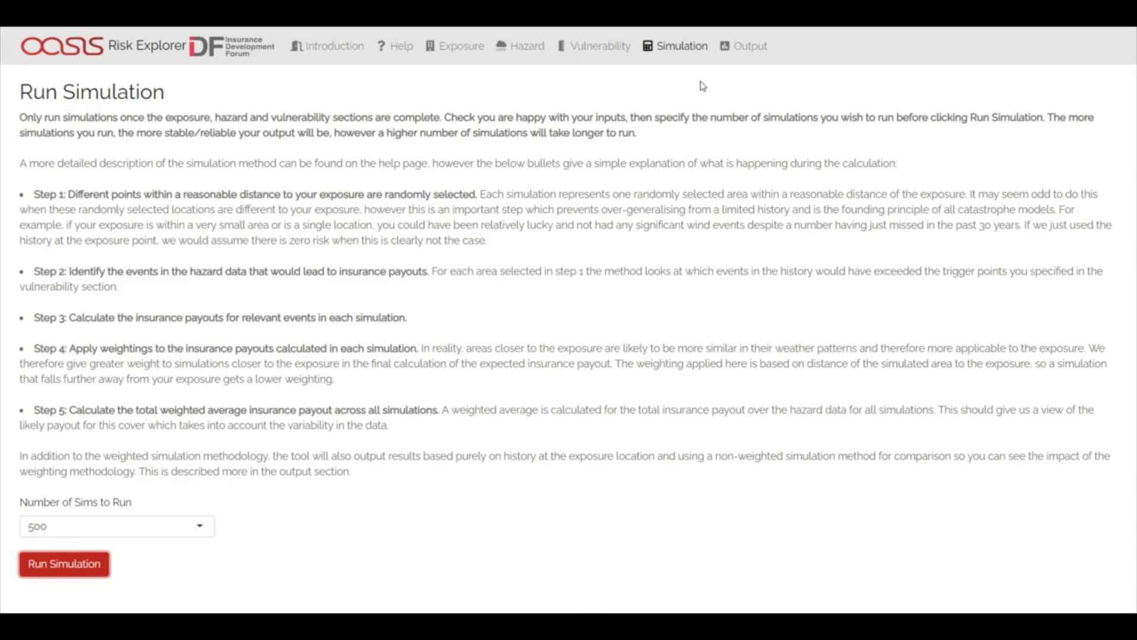
mouse_move(751, 47)
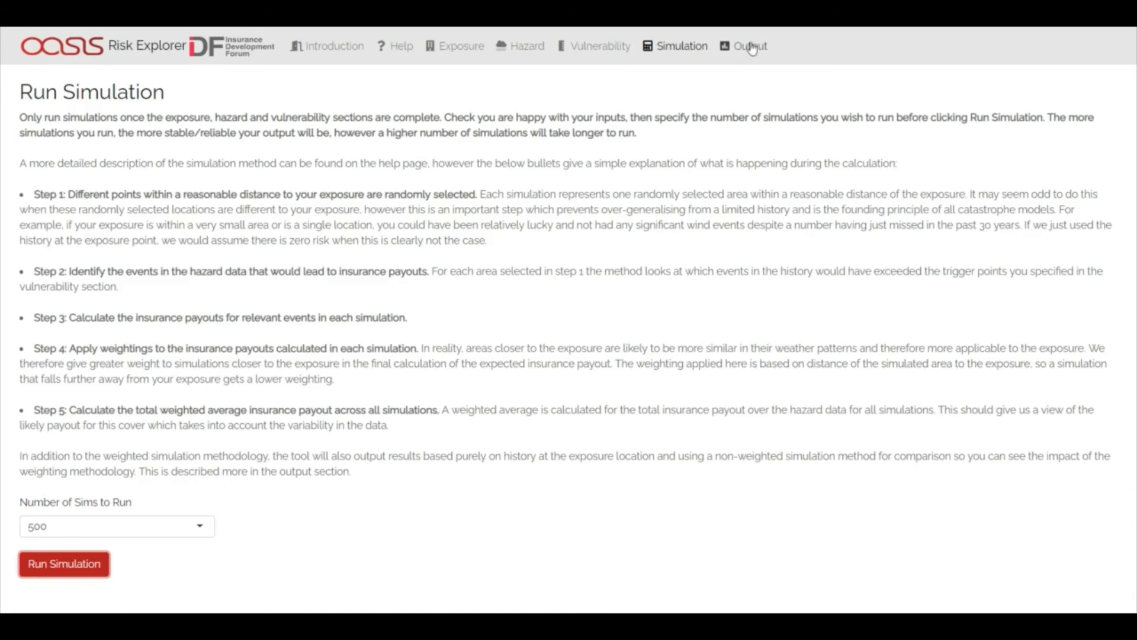
click(749, 46)
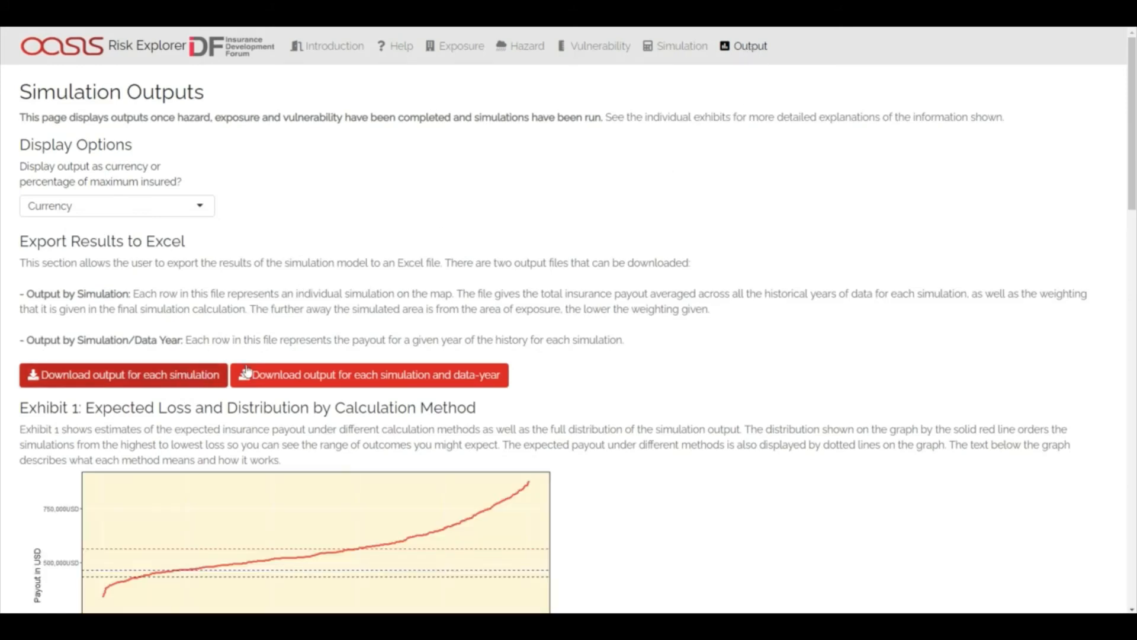
scroll(down, 3)
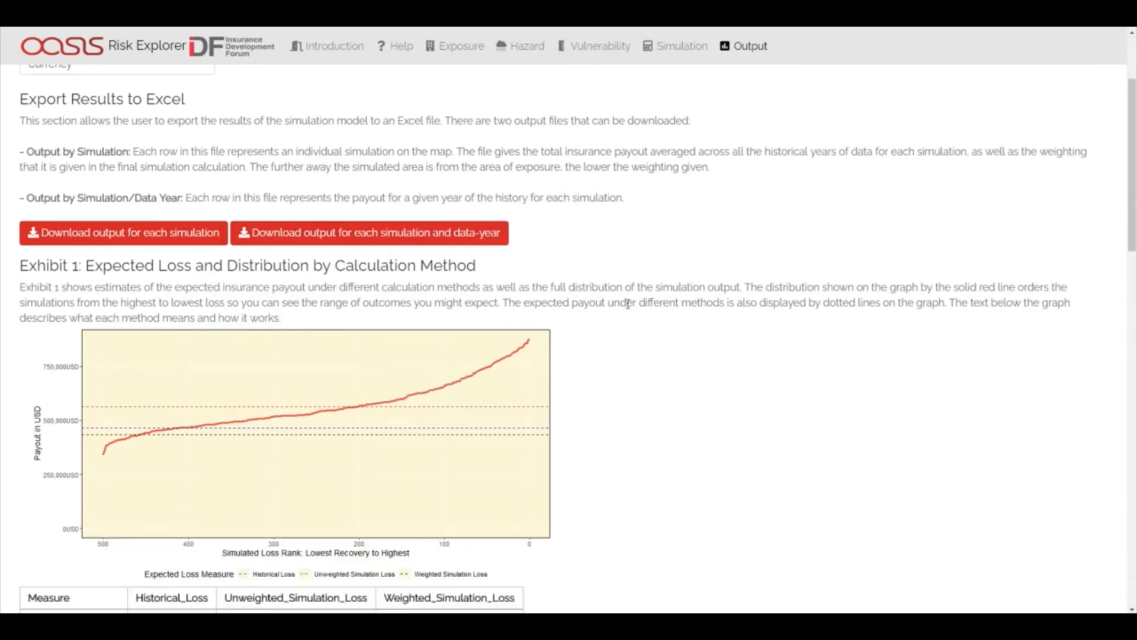
scroll(down, 3)
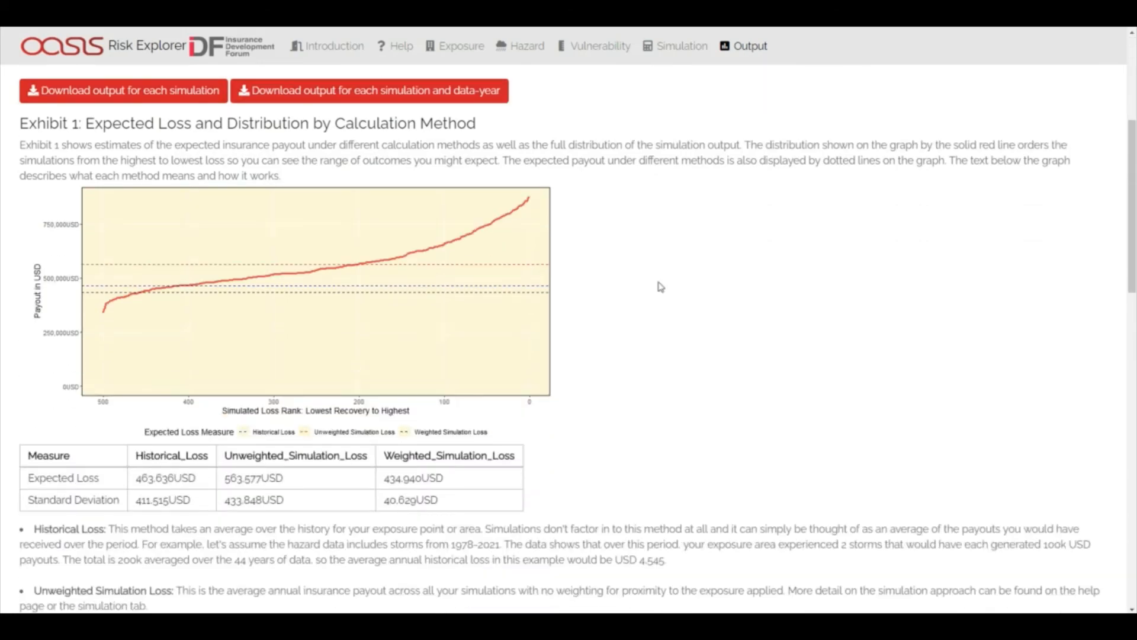
scroll(down, 3)
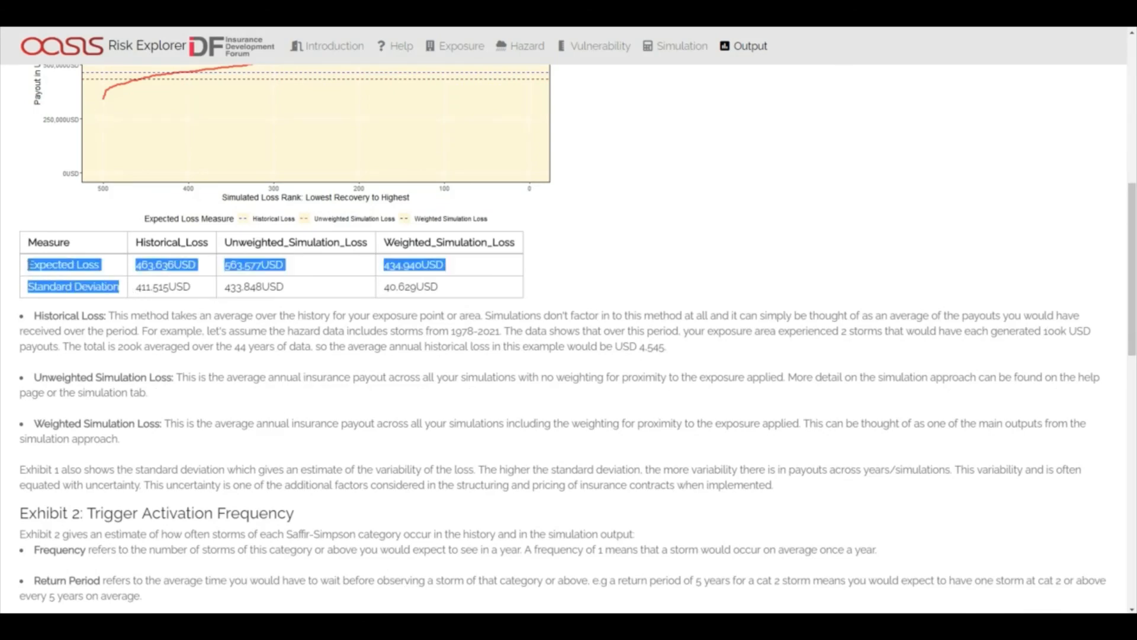
scroll(down, 3)
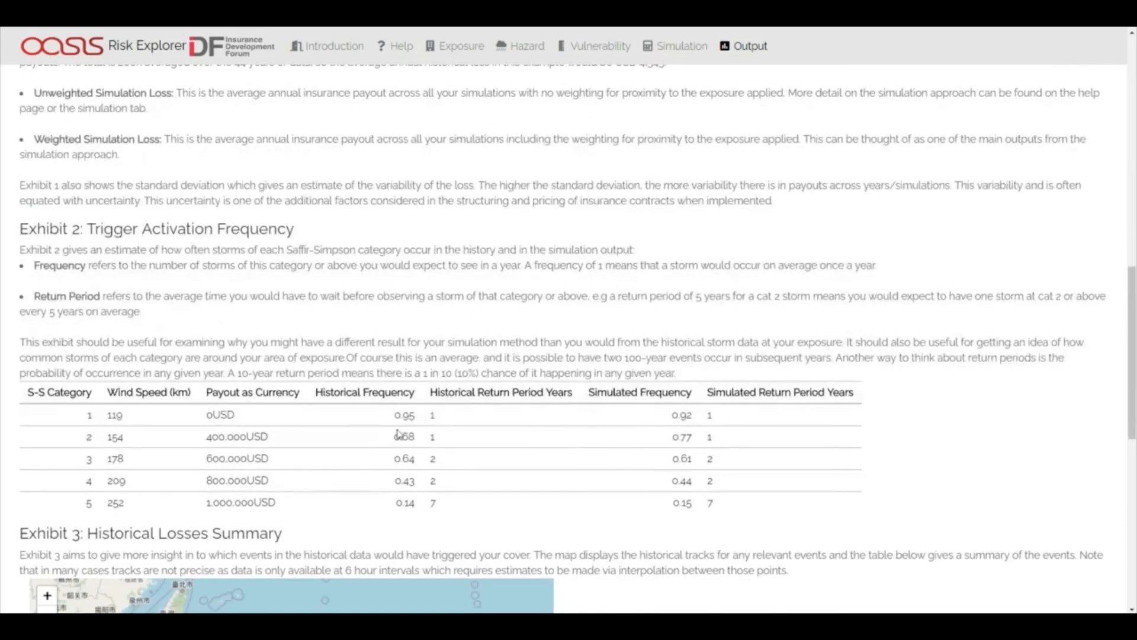
mouse_move(425, 525)
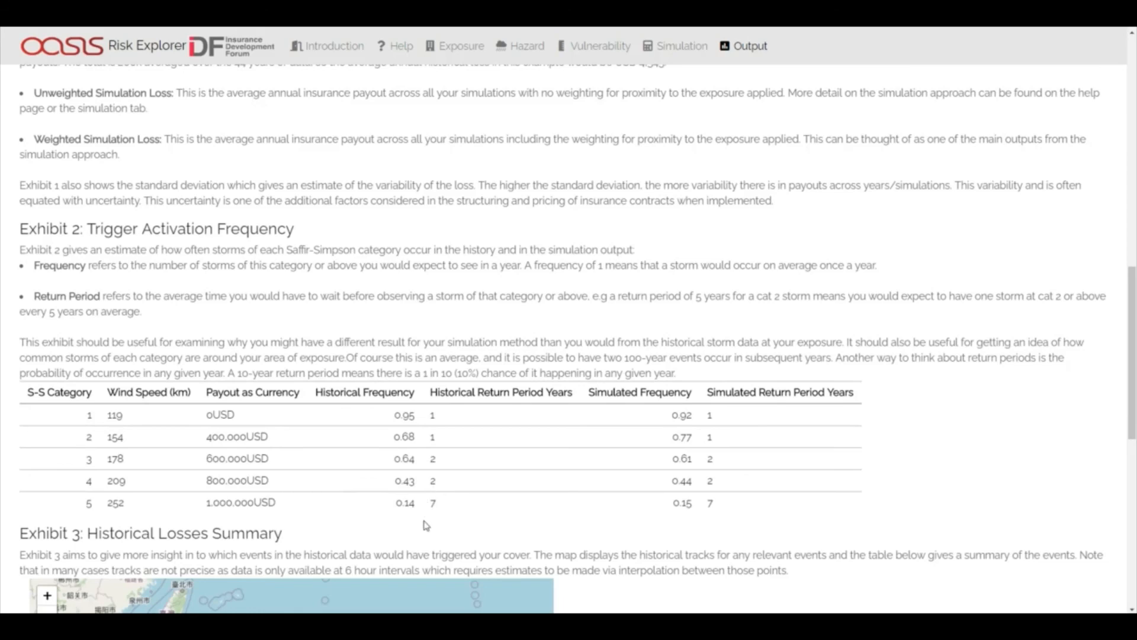
scroll(down, 3)
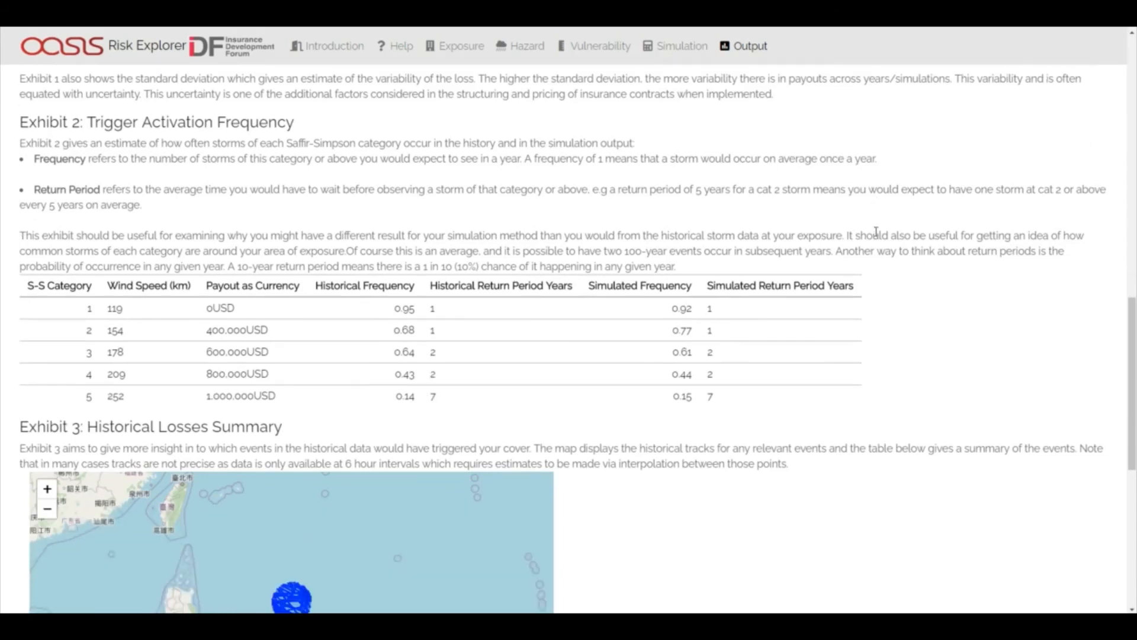
scroll(down, 3)
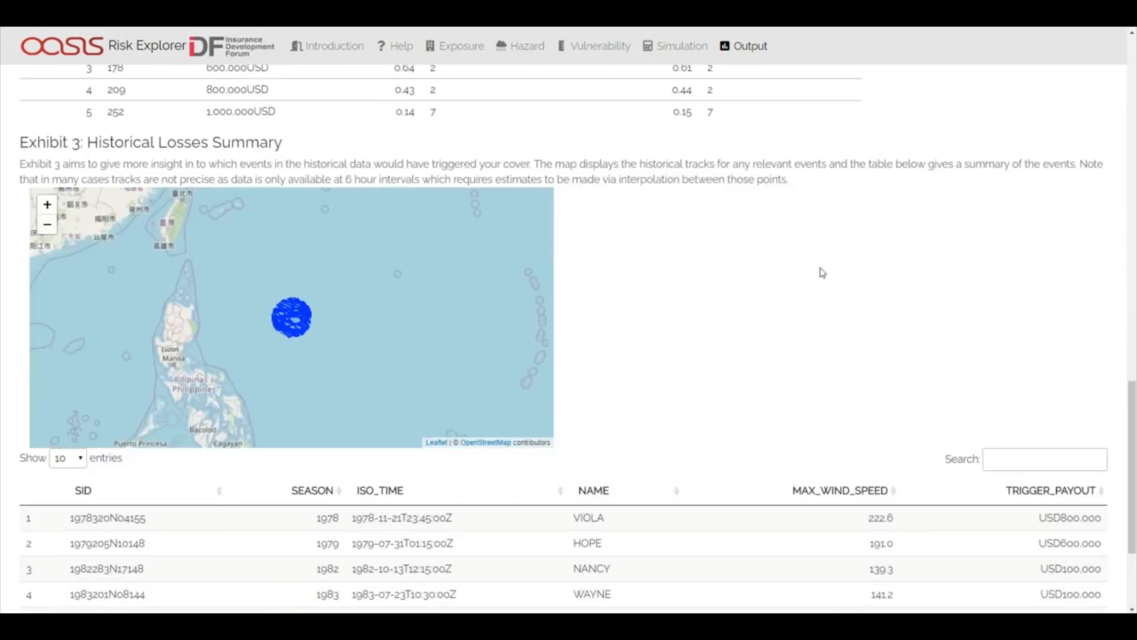
scroll(down, 3)
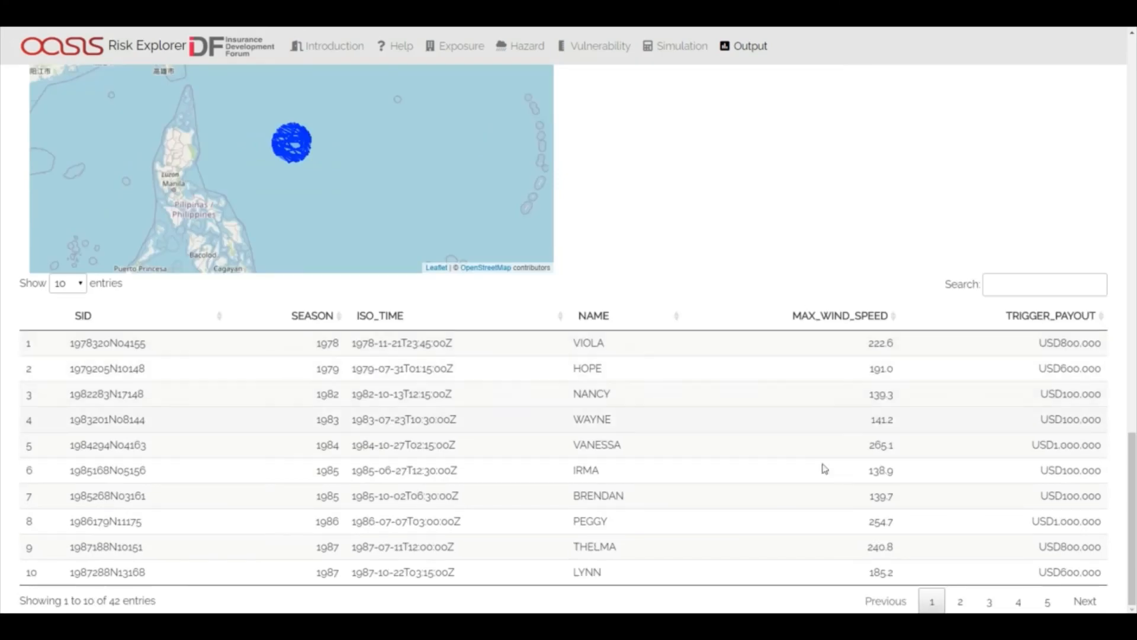